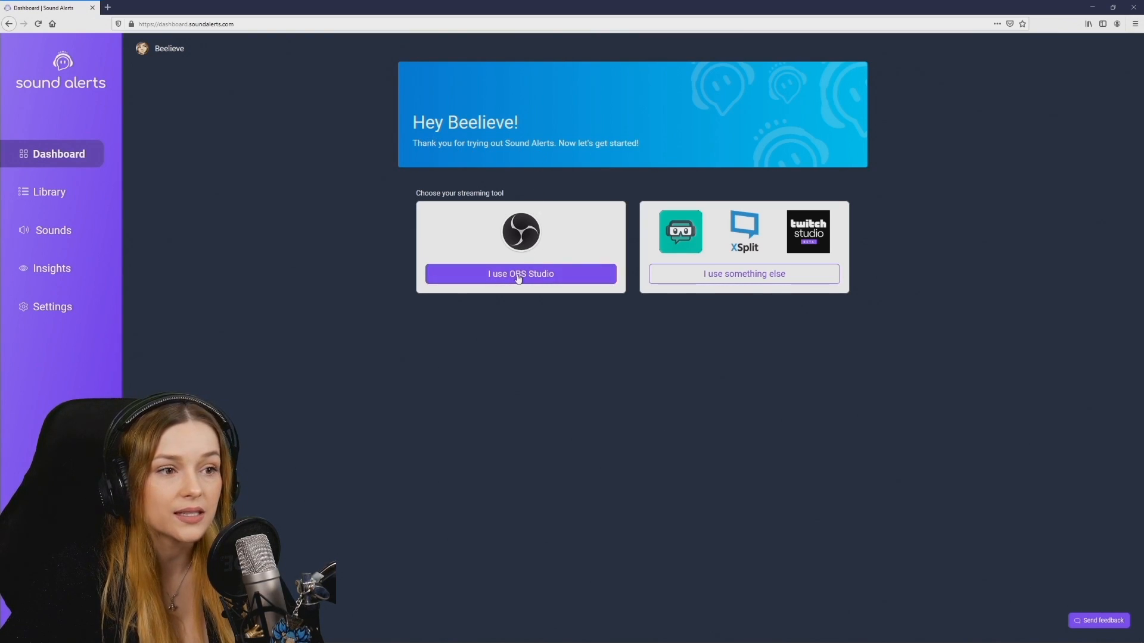
Step: Select 'I use OBS Studio' to reveal the browser-source setup instructions
left_click(521, 274)
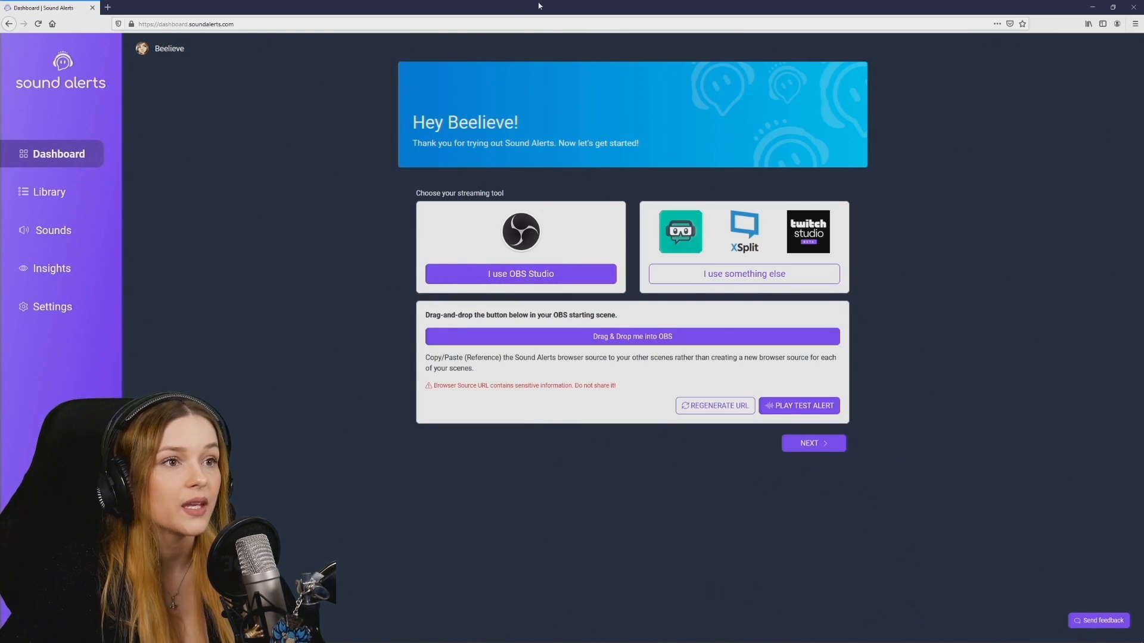
mouse_move(599, 309)
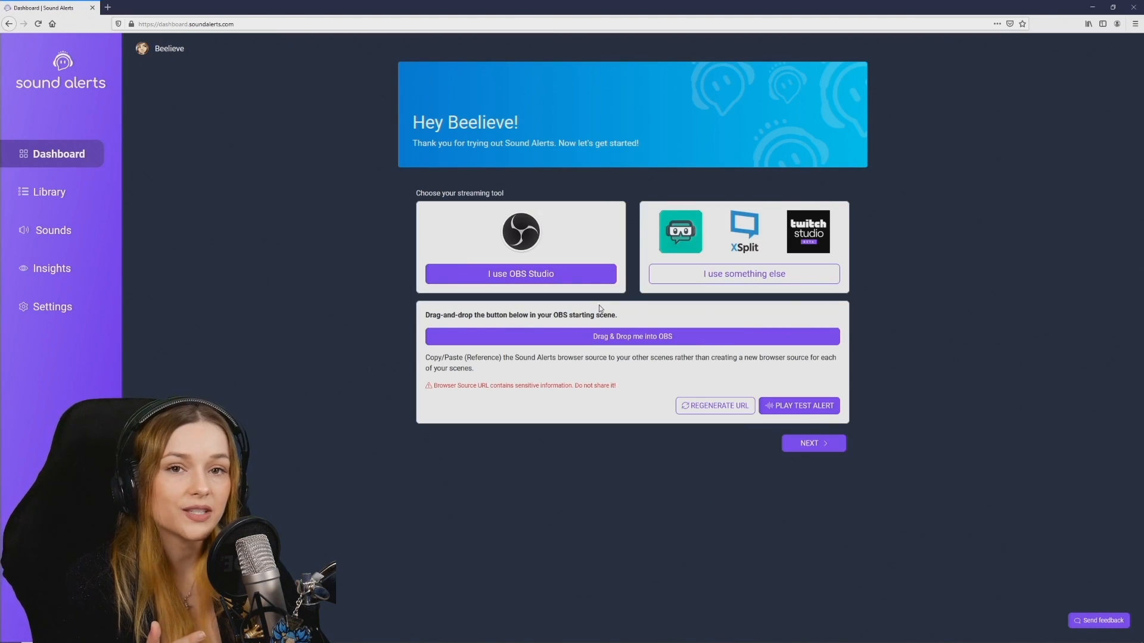
mouse_move(654, 314)
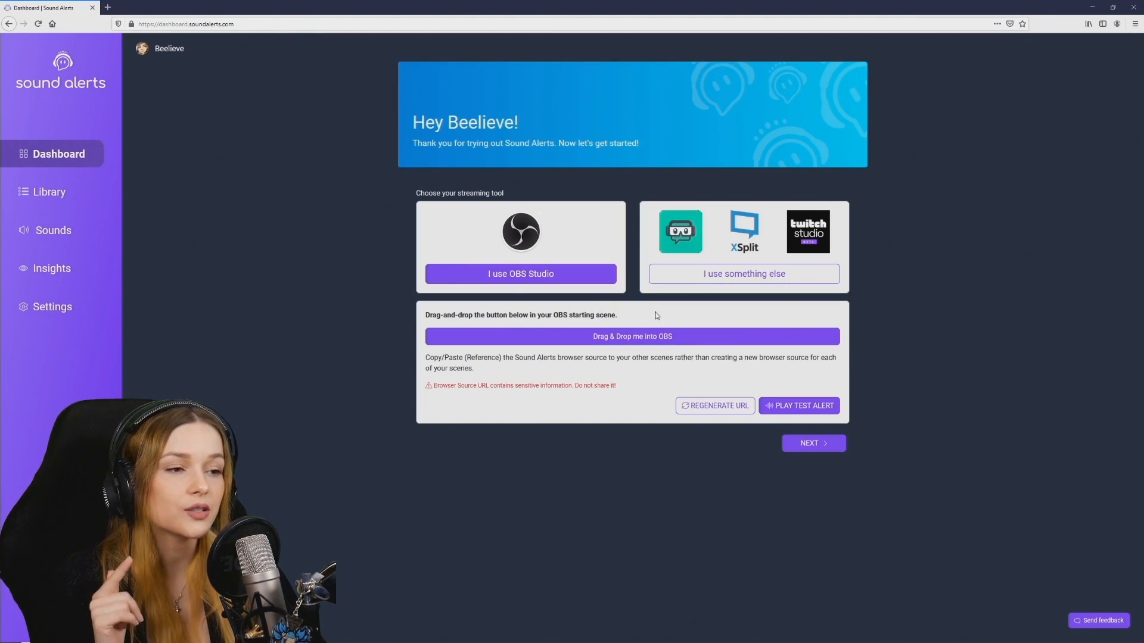
mouse_move(426, 11)
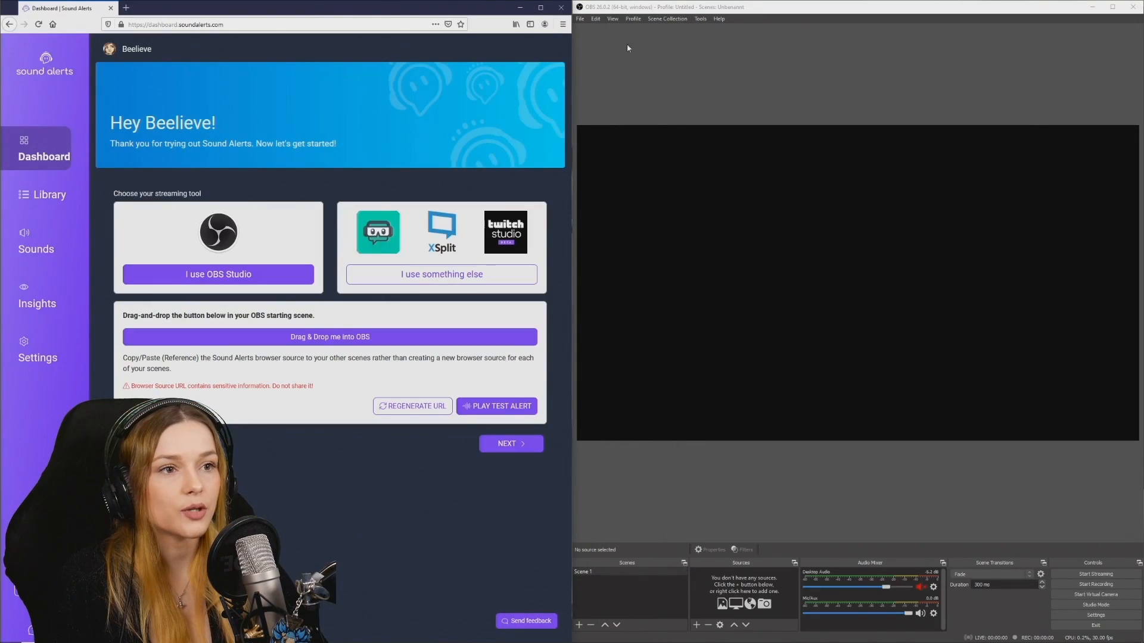
mouse_move(611, 115)
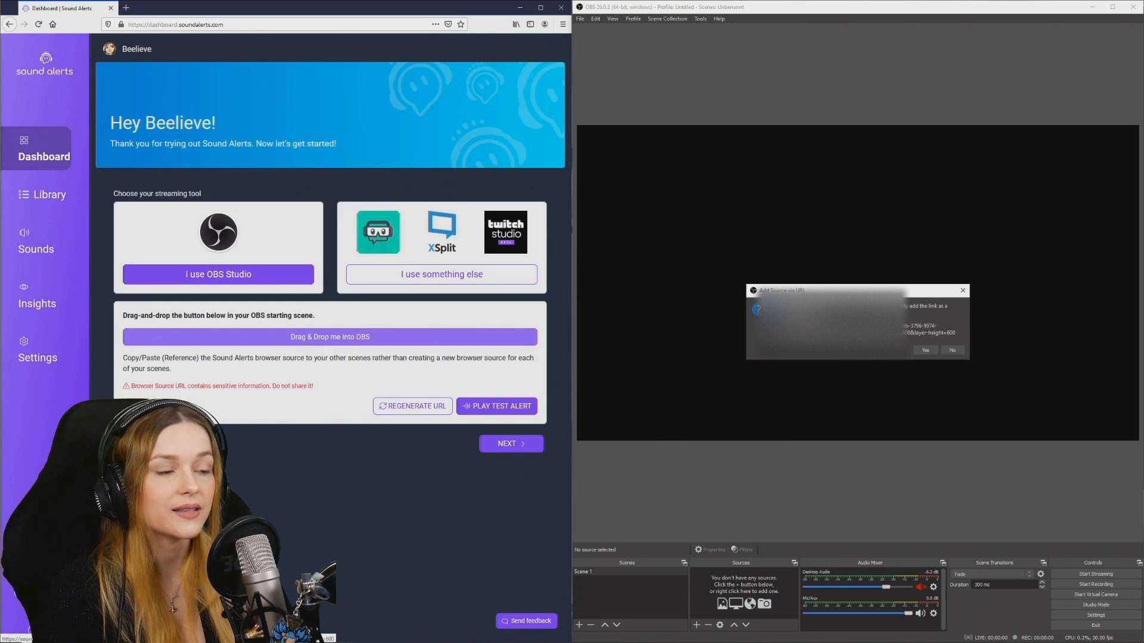
Step: Confirm adding the dragged Sound Alerts link as a source in Scene 1
left_click(925, 351)
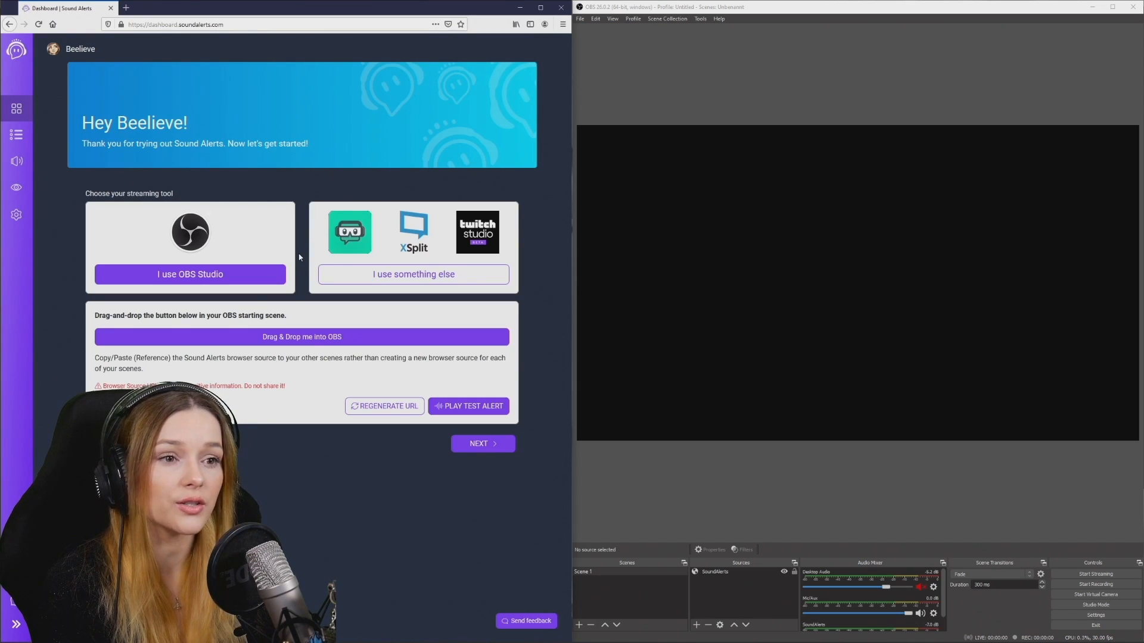
Step: Choose 'I use something else' and copy the hidden browser source URL
left_click(414, 274)
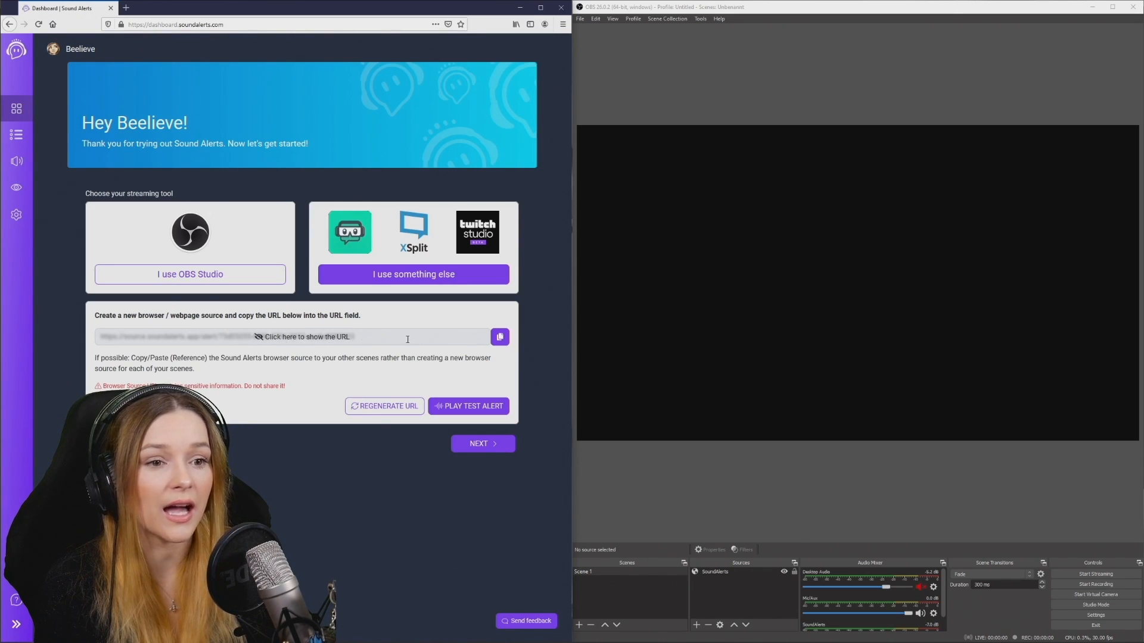
mouse_move(487, 303)
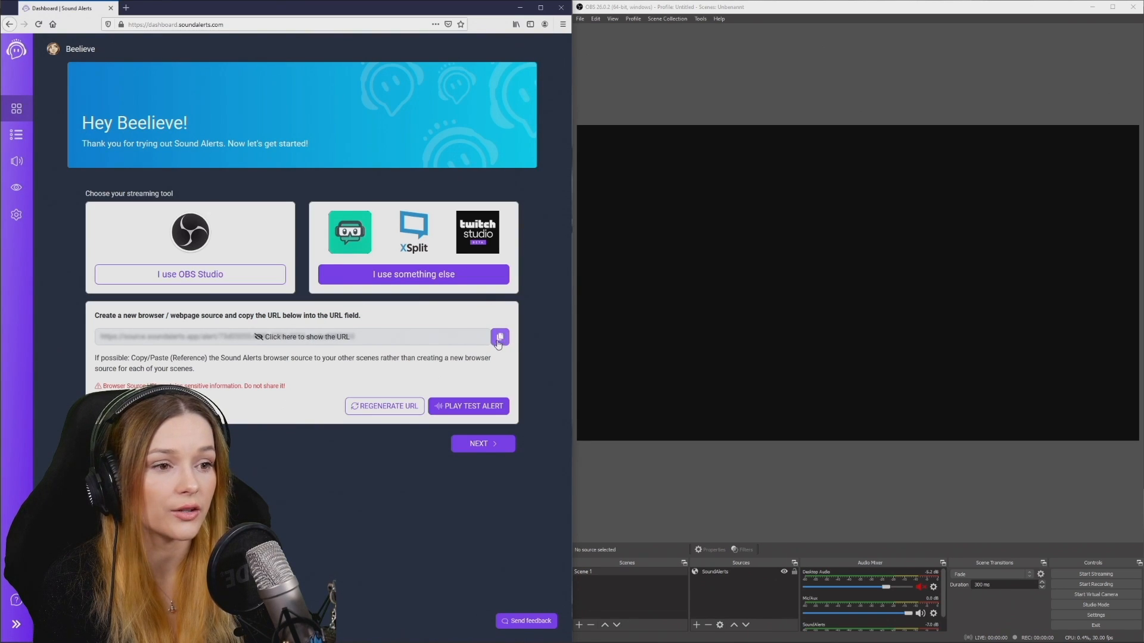
left_click(499, 338)
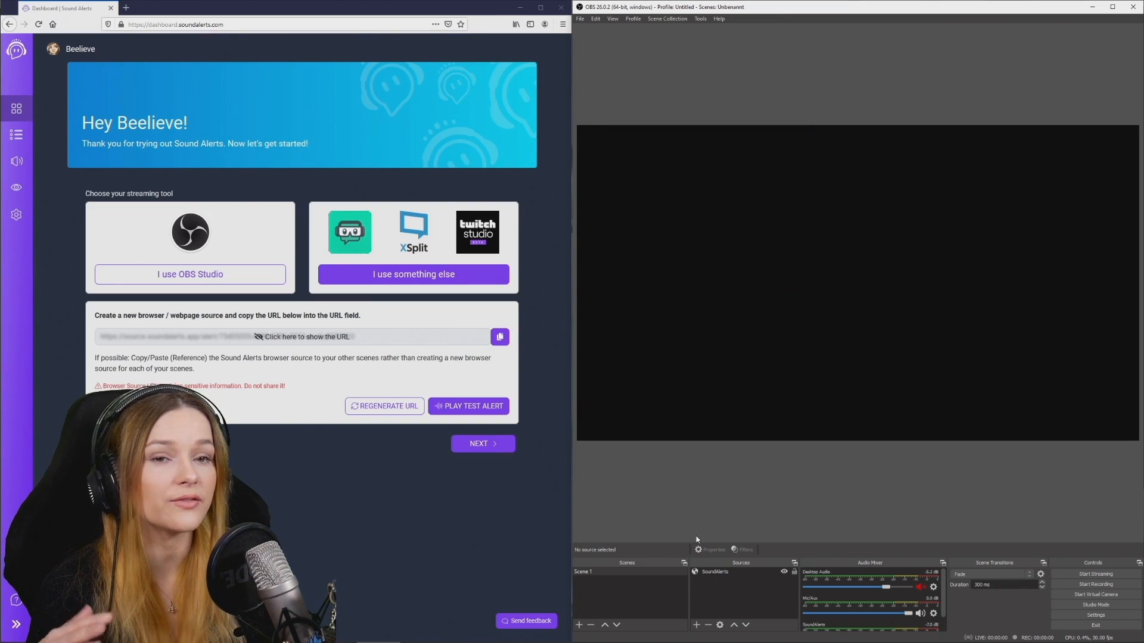
mouse_move(628, 502)
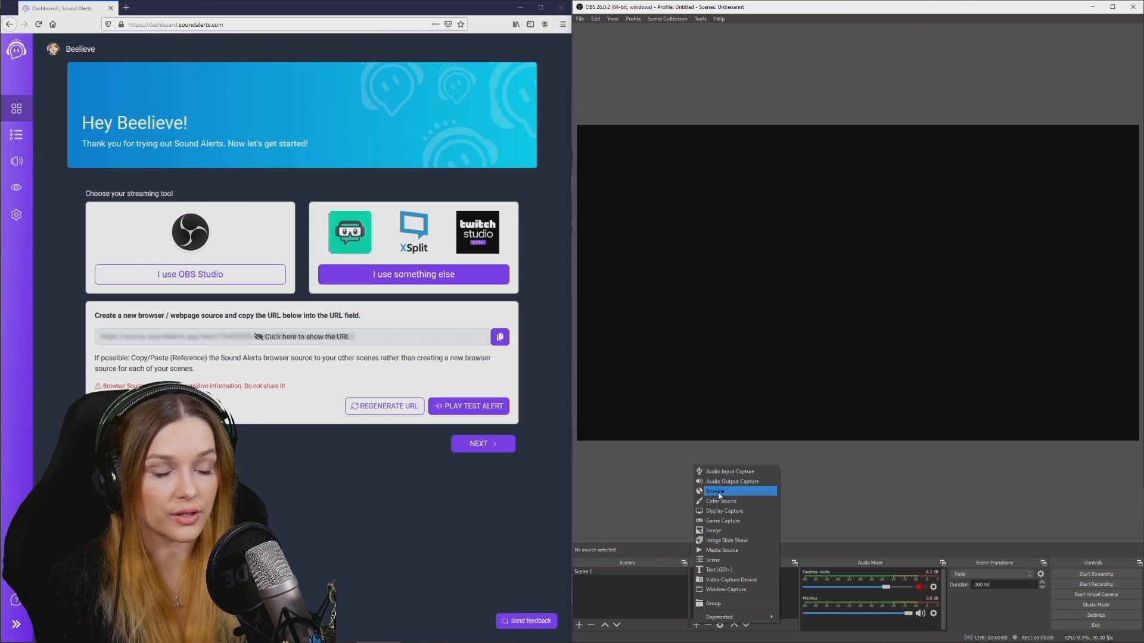
Step: Add a Browser source named SoundAlerts with the copied URL, then return to the OBS Studio option
left_click(715, 490)
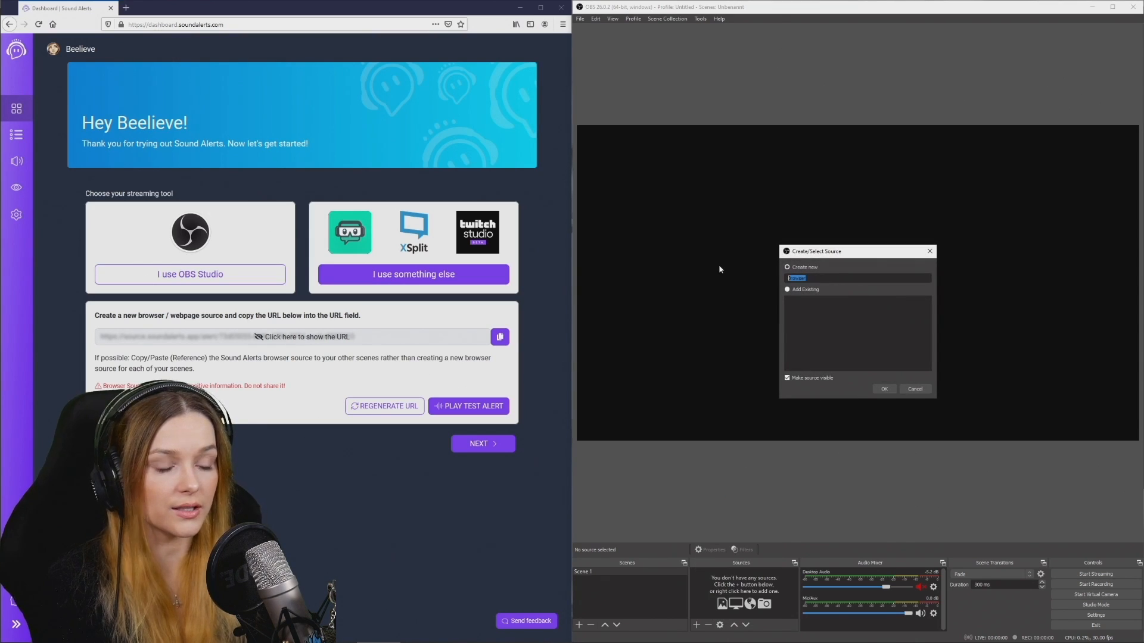
type("SoundAl")
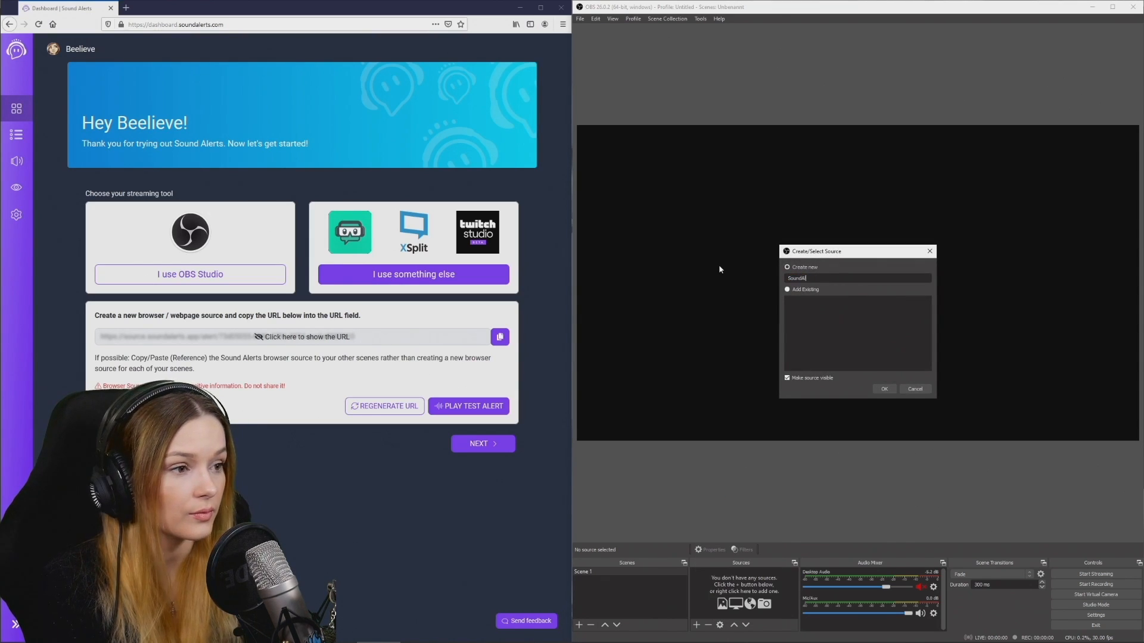
left_click(883, 389)
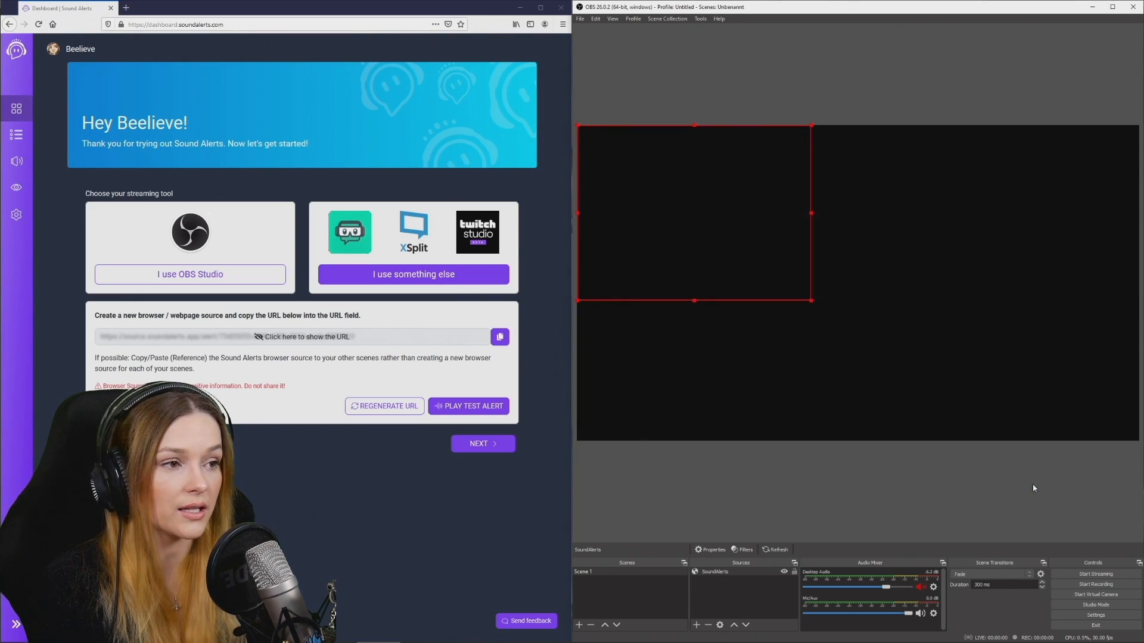
left_click(715, 570)
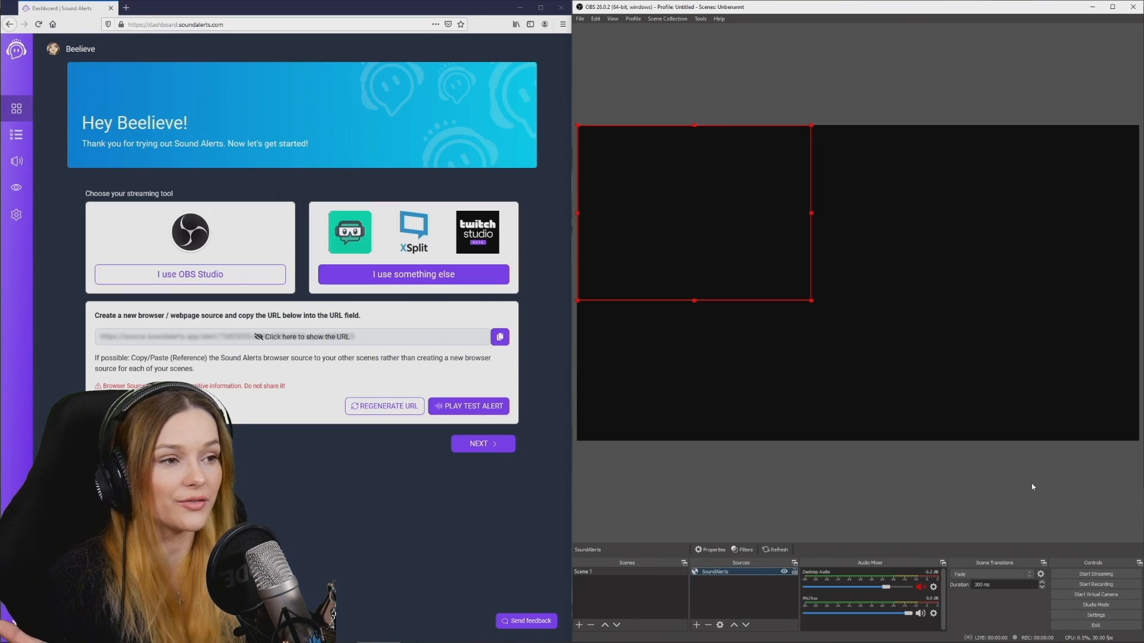
left_click(189, 274)
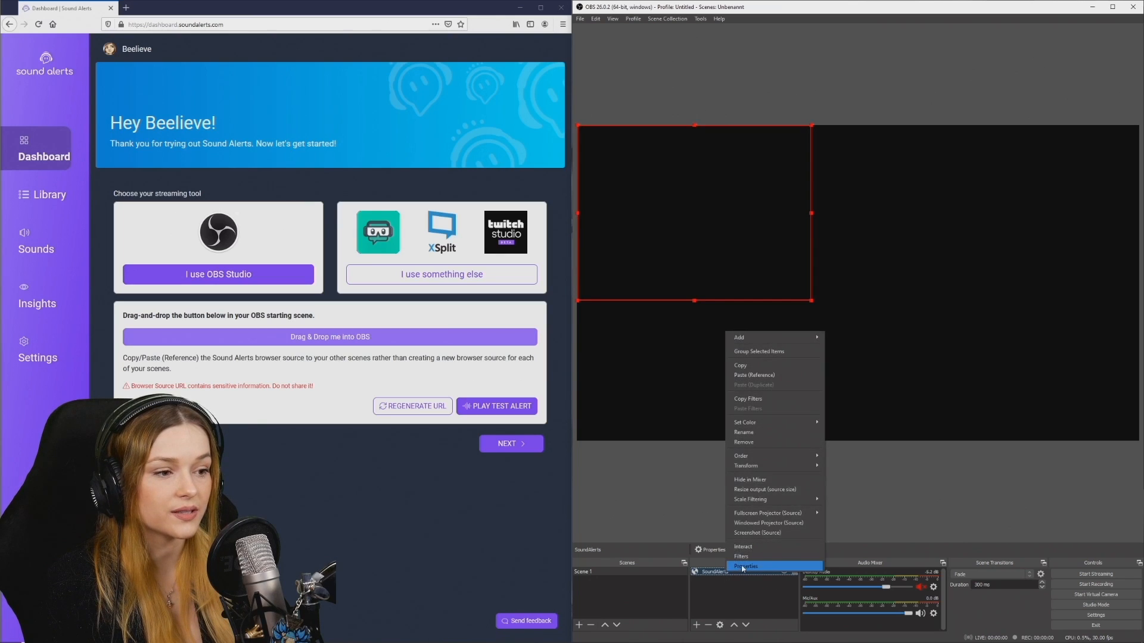
Step: Enable 'Control audio via OBS' in the SoundAlerts source properties and confirm
left_click(746, 567)
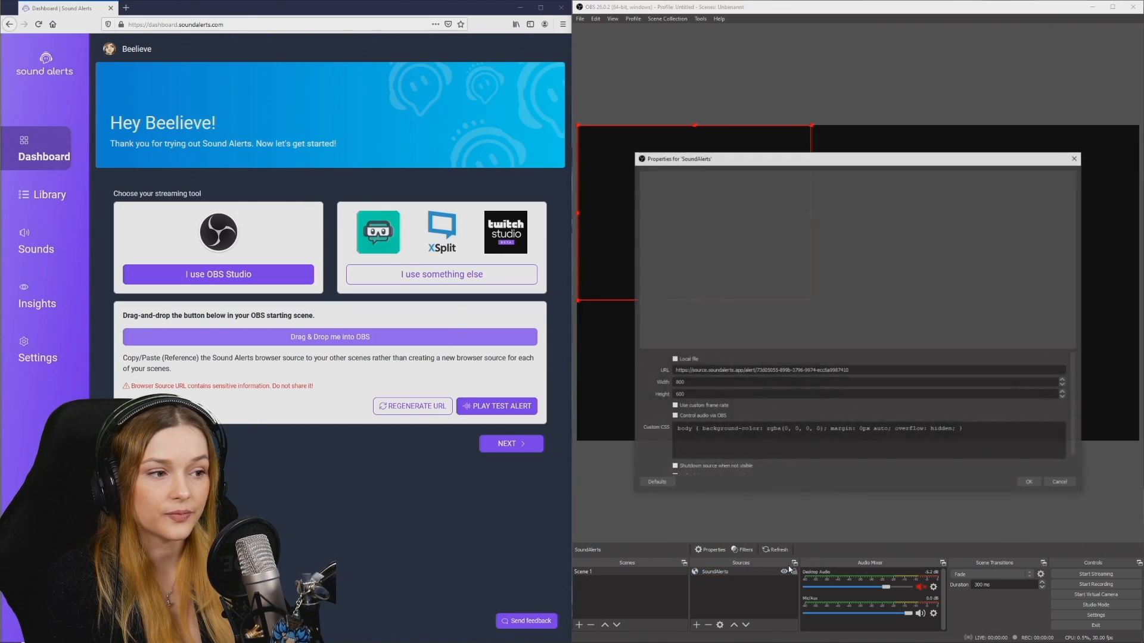
scroll("down", 3)
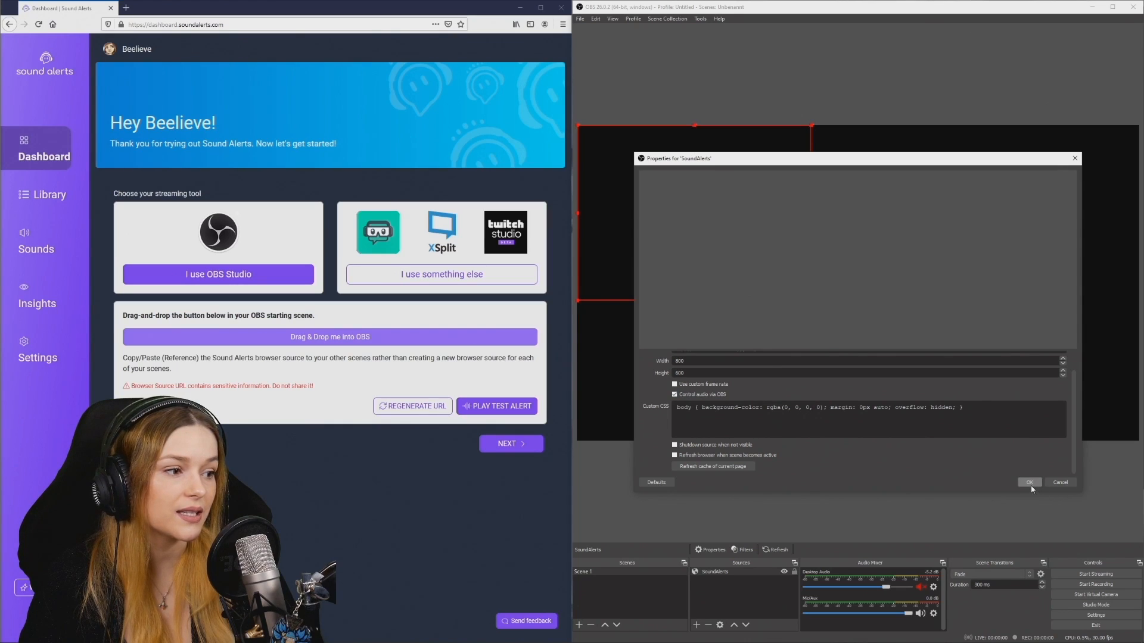
left_click(1029, 482)
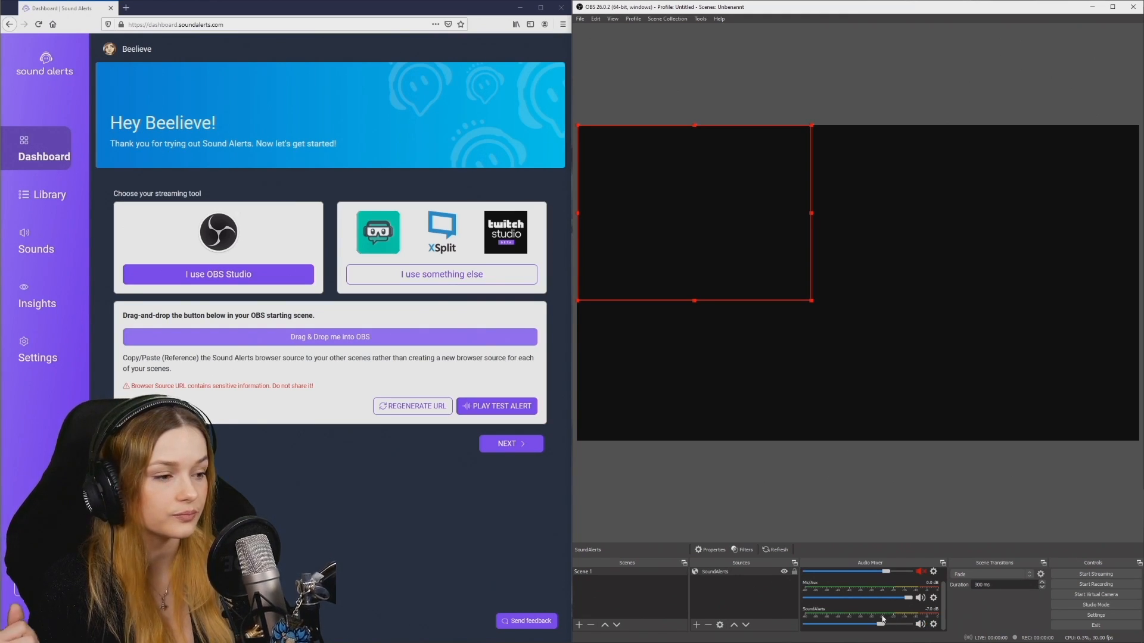
Step: In Advanced Audio Properties, set SoundAlerts Audio Monitoring to Monitor and Output
left_click(413, 274)
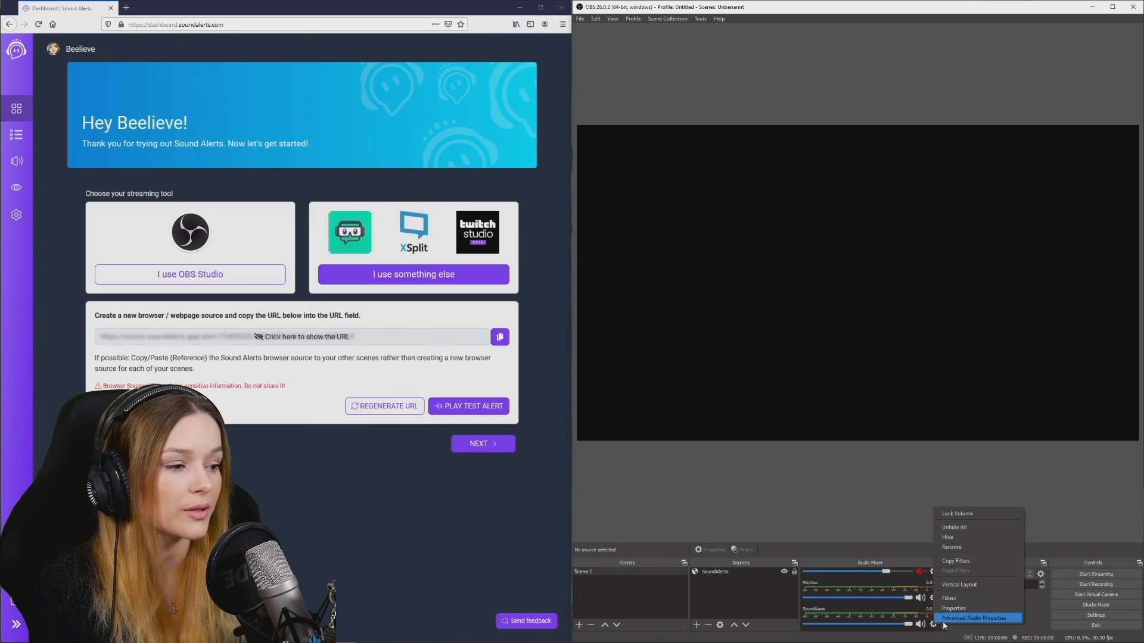
mouse_move(985, 621)
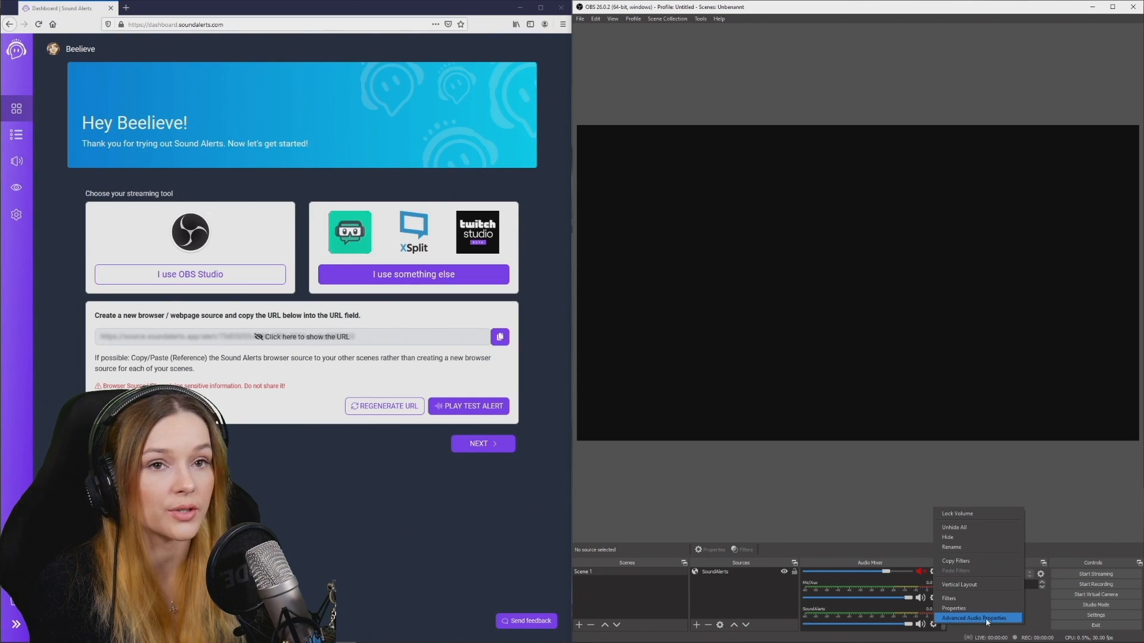
left_click(976, 618)
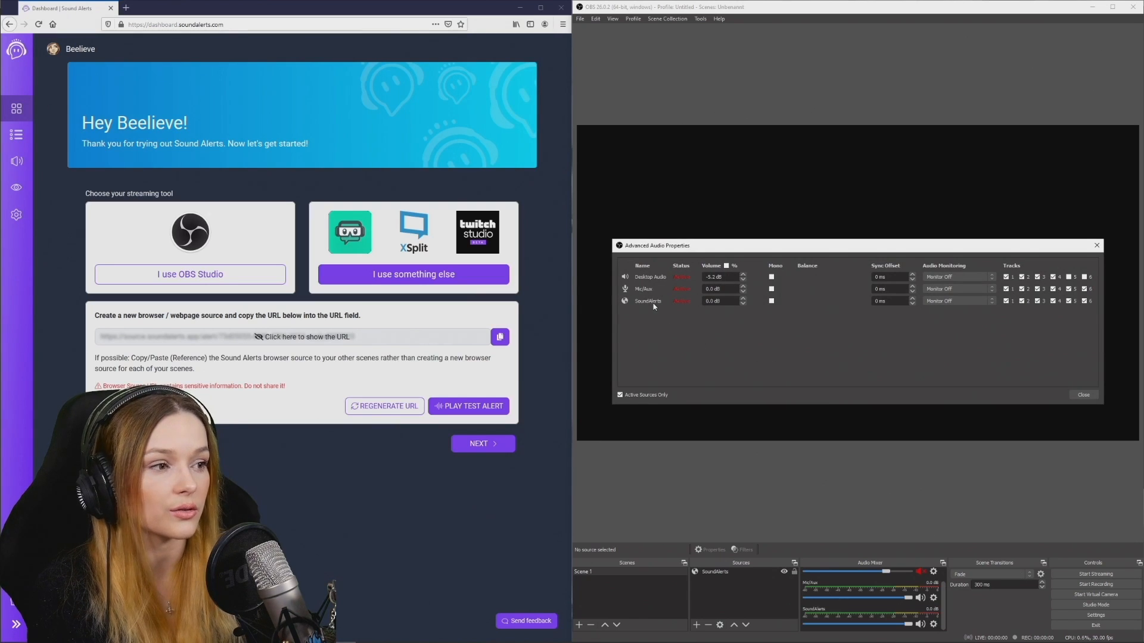
left_click(956, 300)
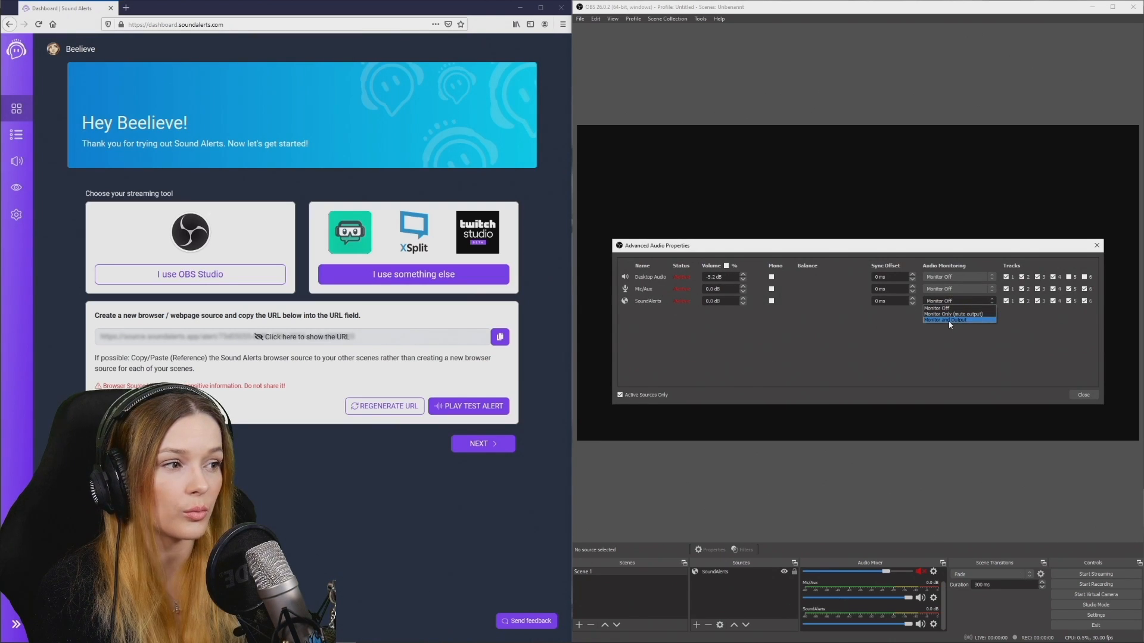
left_click(949, 319)
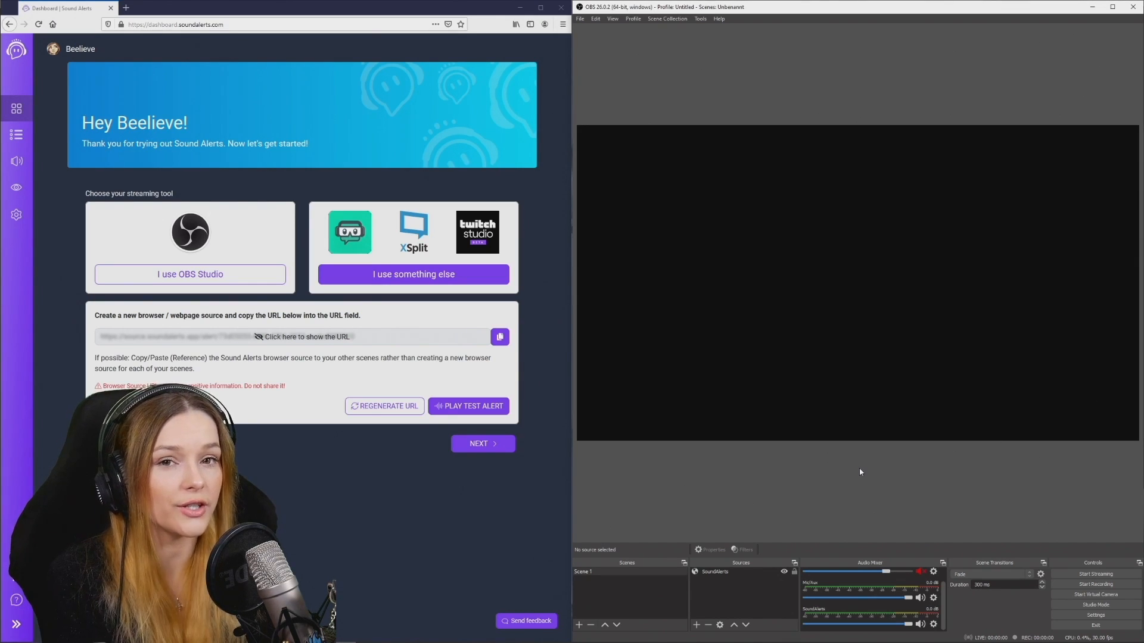
Step: Add a second scene, Scene 2, alongside Scene 1
left_click(190, 274)
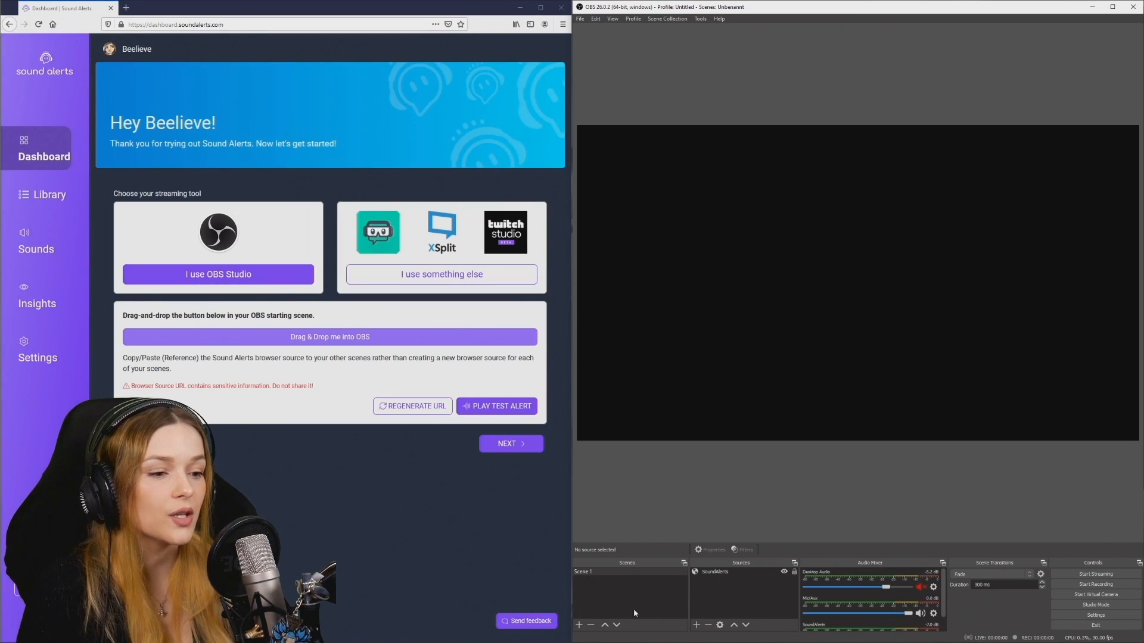
left_click(579, 626)
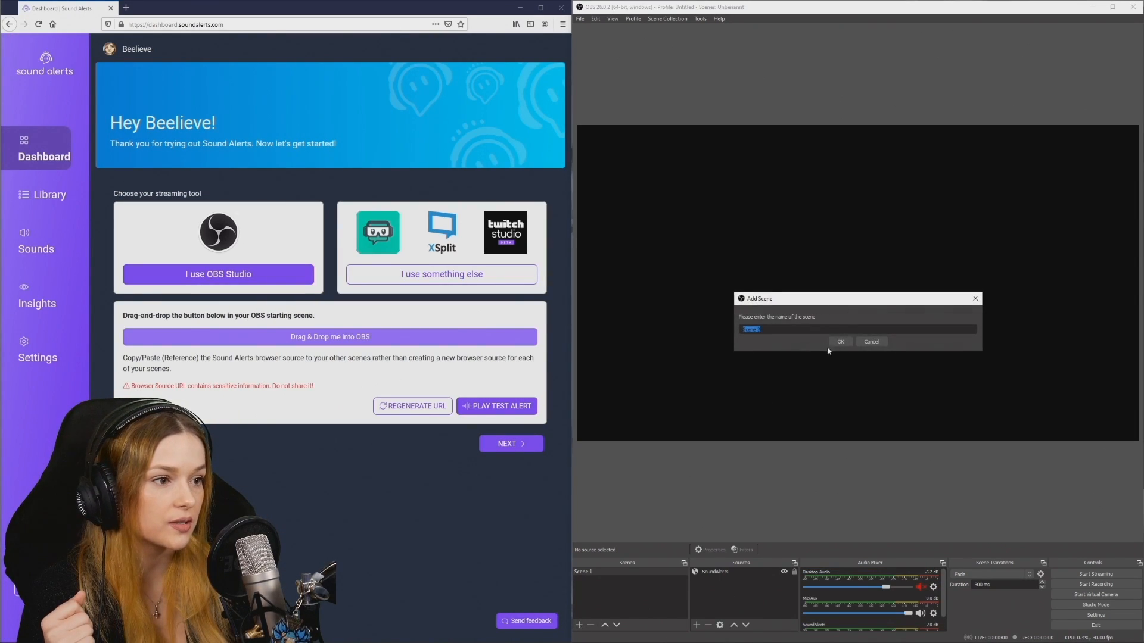
left_click(840, 342)
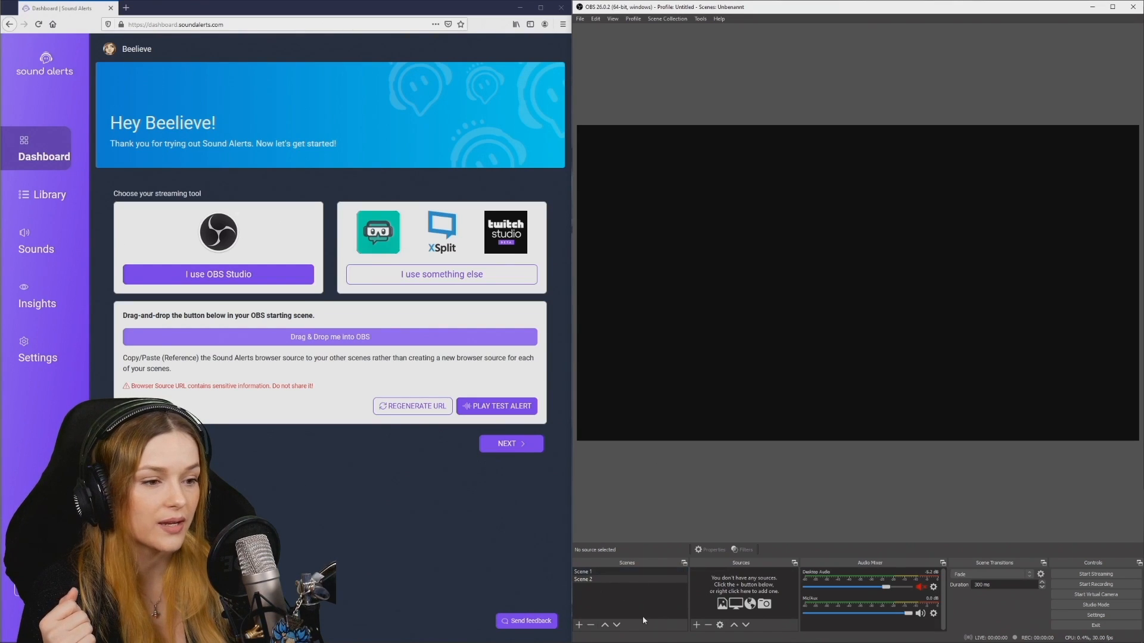
left_click(598, 579)
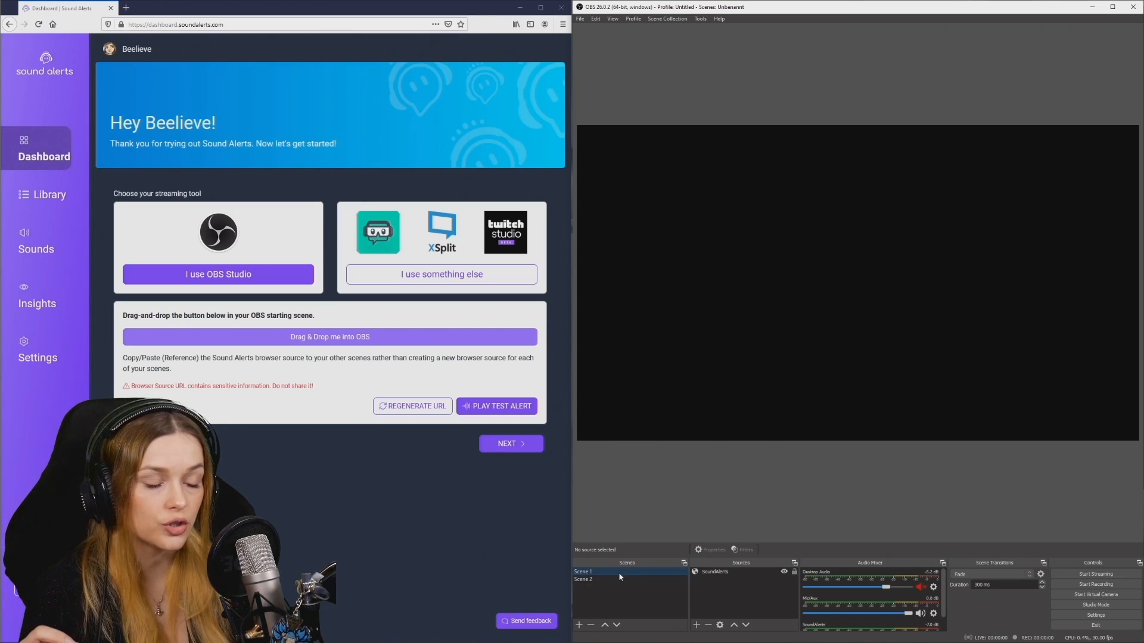
Step: Select the SoundAlerts source in Scene 1, check its options, and deselect it
left_click(715, 570)
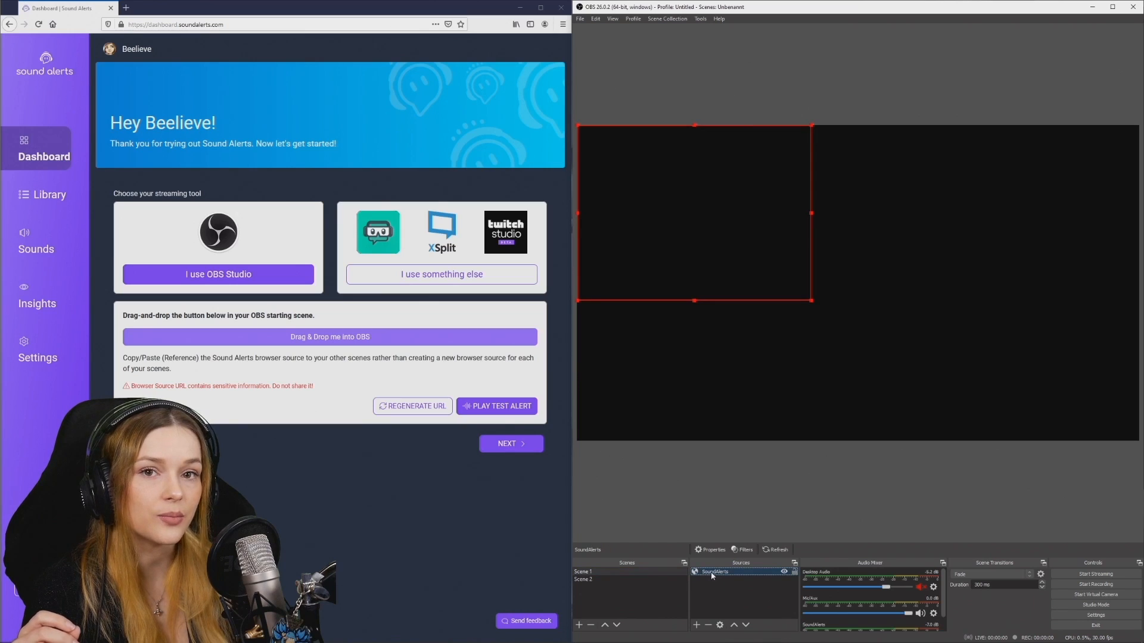
right_click(715, 570)
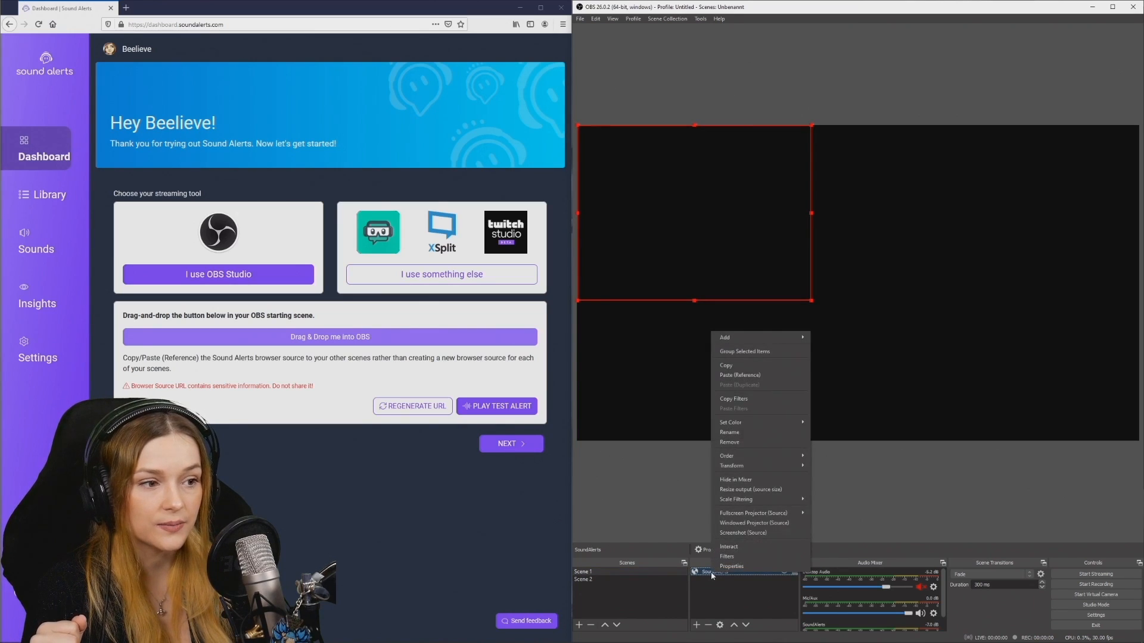
mouse_move(735, 365)
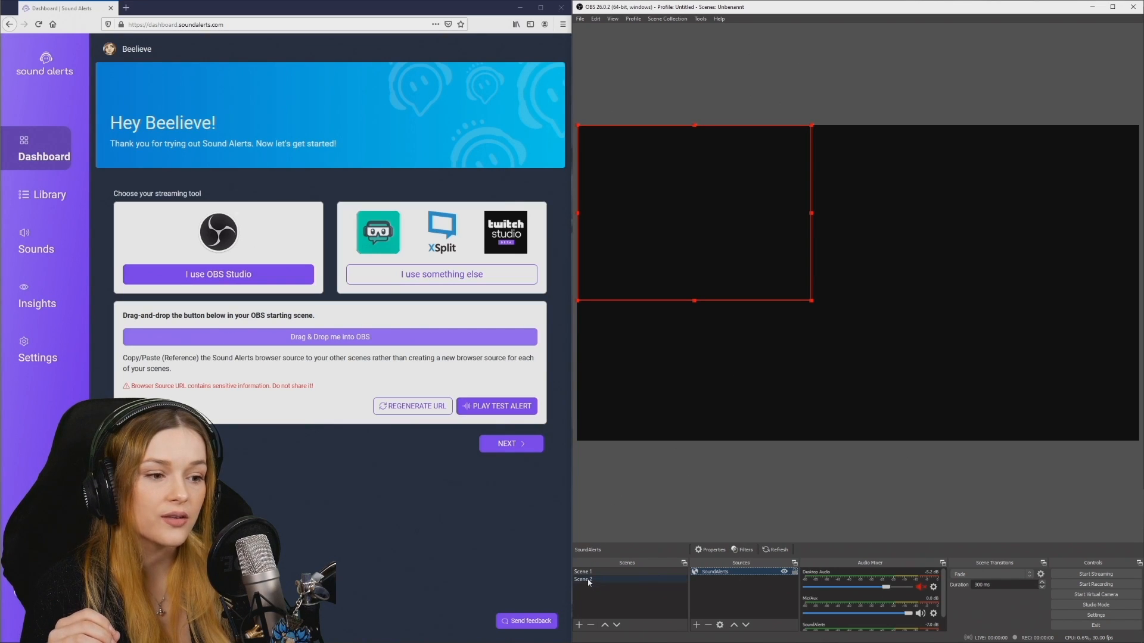
right_click(740, 584)
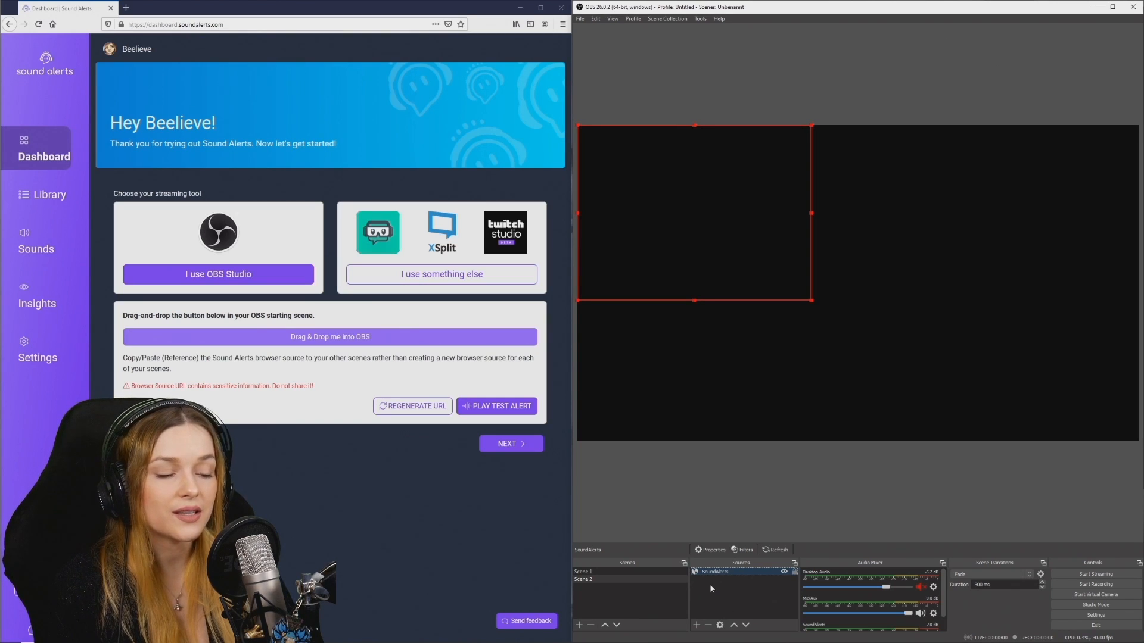
left_click(591, 572)
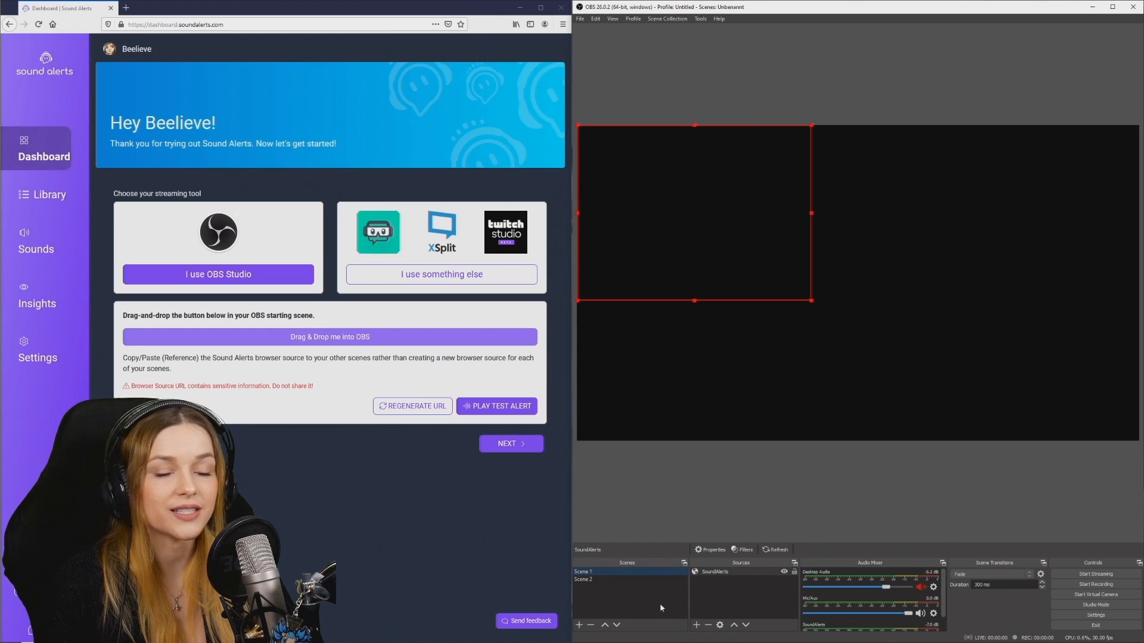
mouse_move(722, 594)
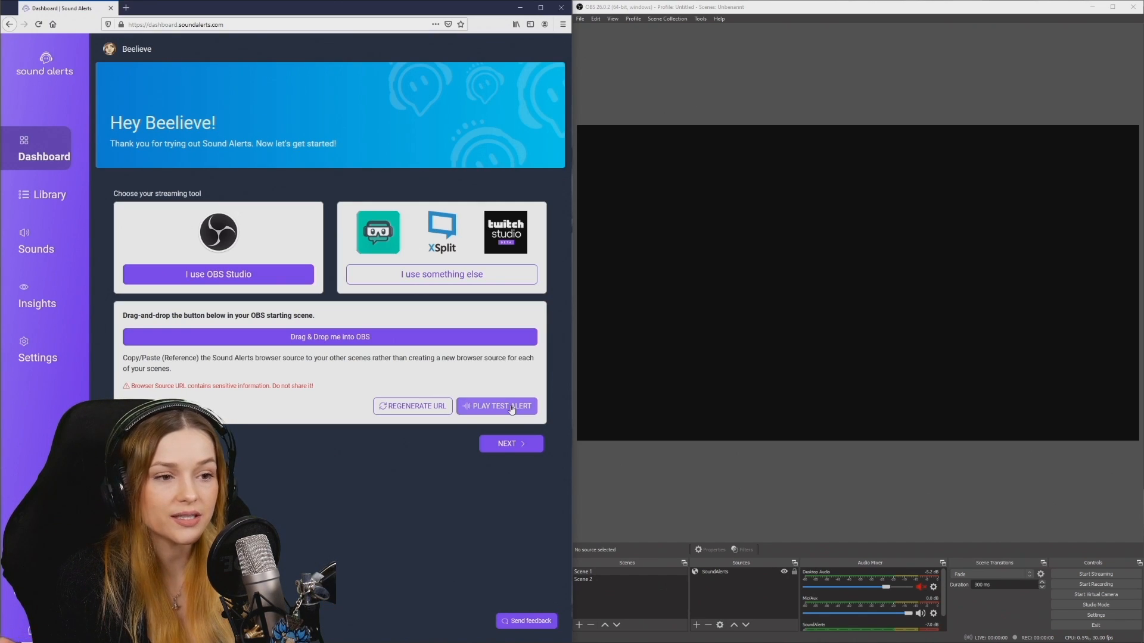
Step: Play a test alert into the OBS preview and continue to the Twitch extension install step
left_click(502, 406)
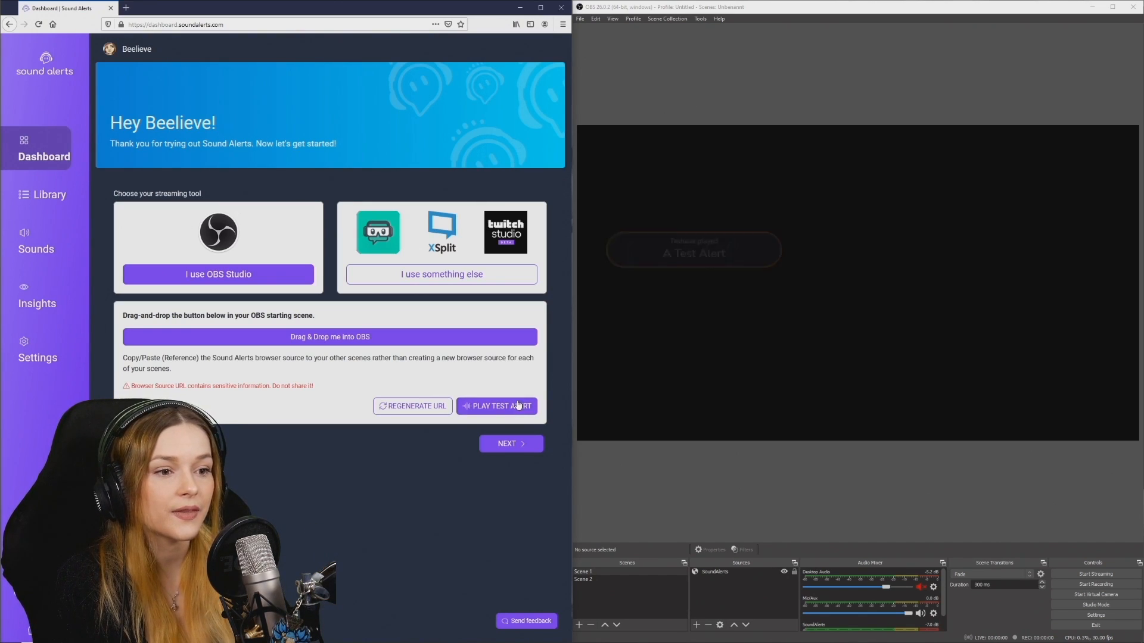
left_click(500, 406)
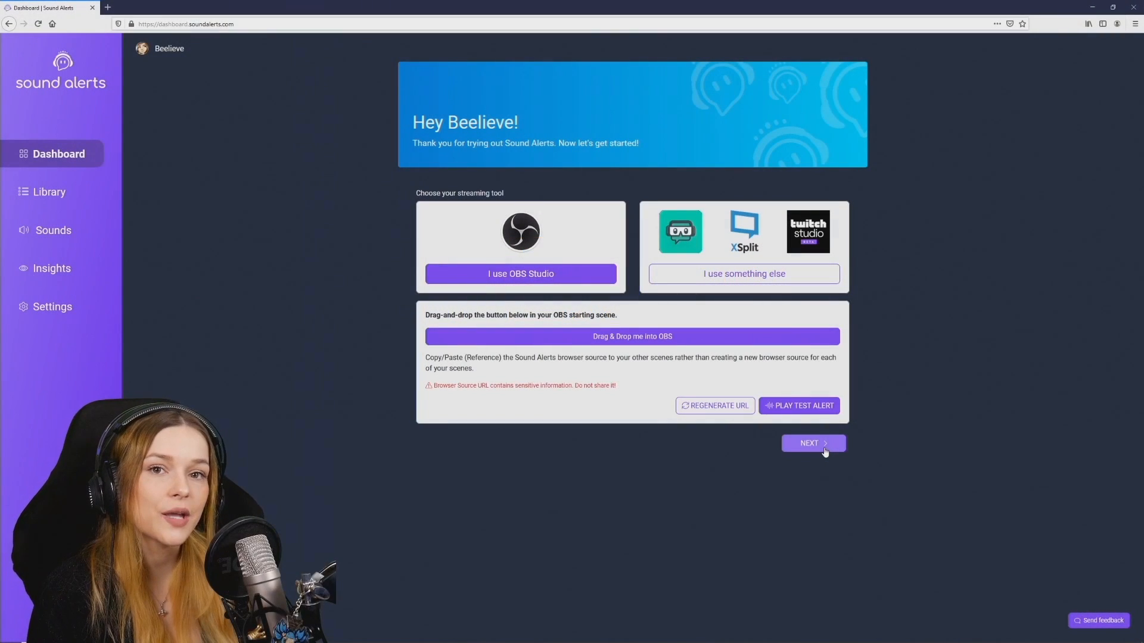
left_click(811, 444)
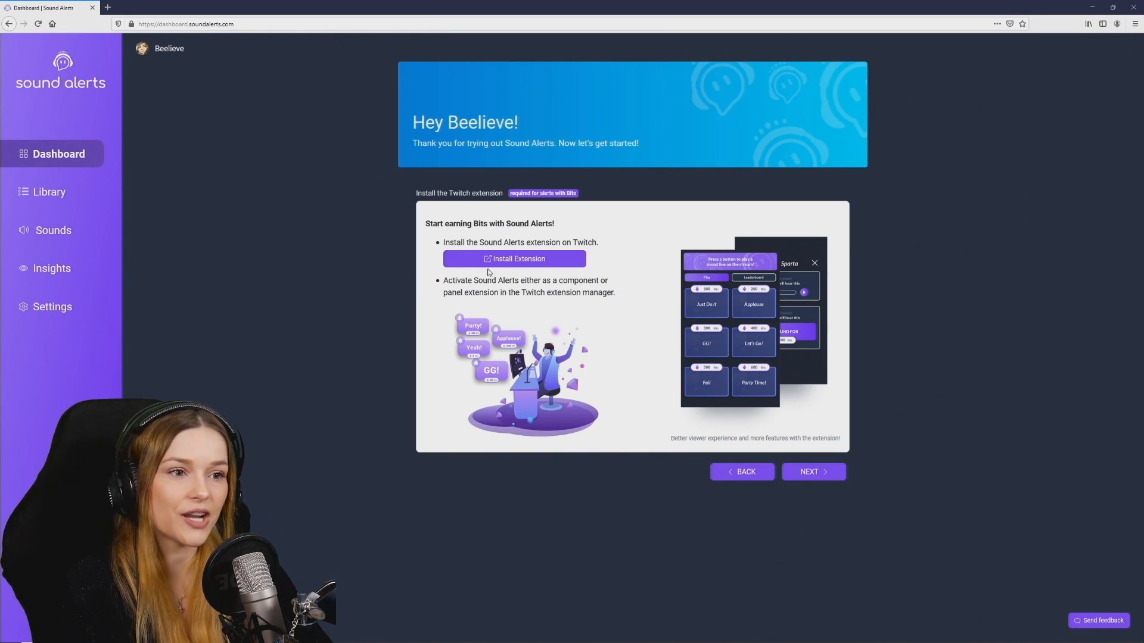
Step: Install the Sound Alerts extension from its Twitch page and dismiss the success dialog
left_click(515, 259)
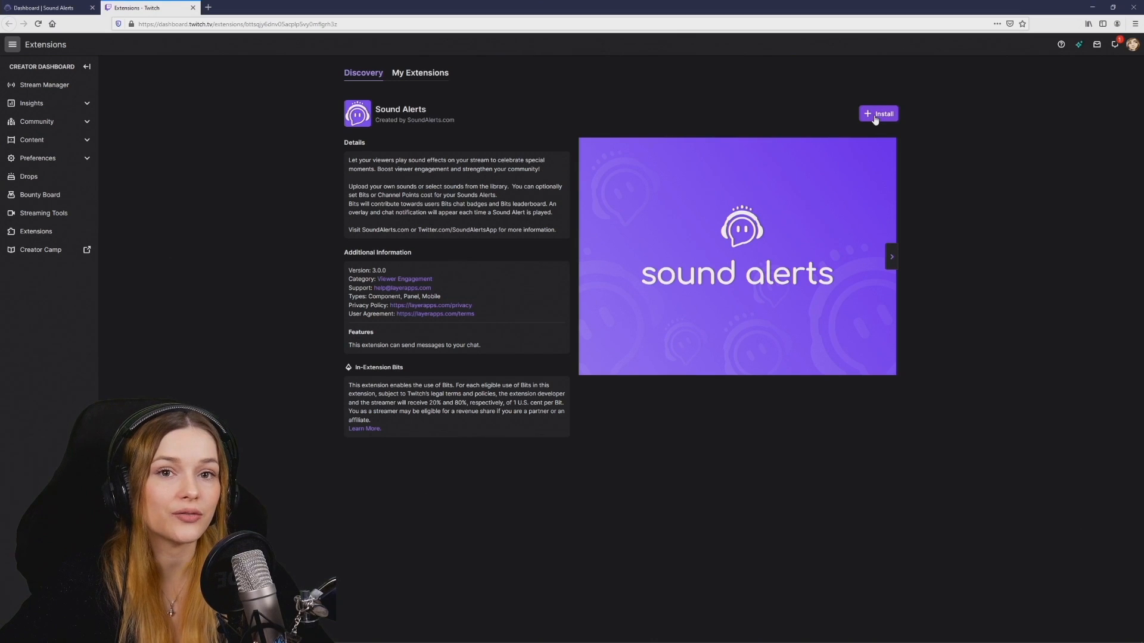
left_click(878, 115)
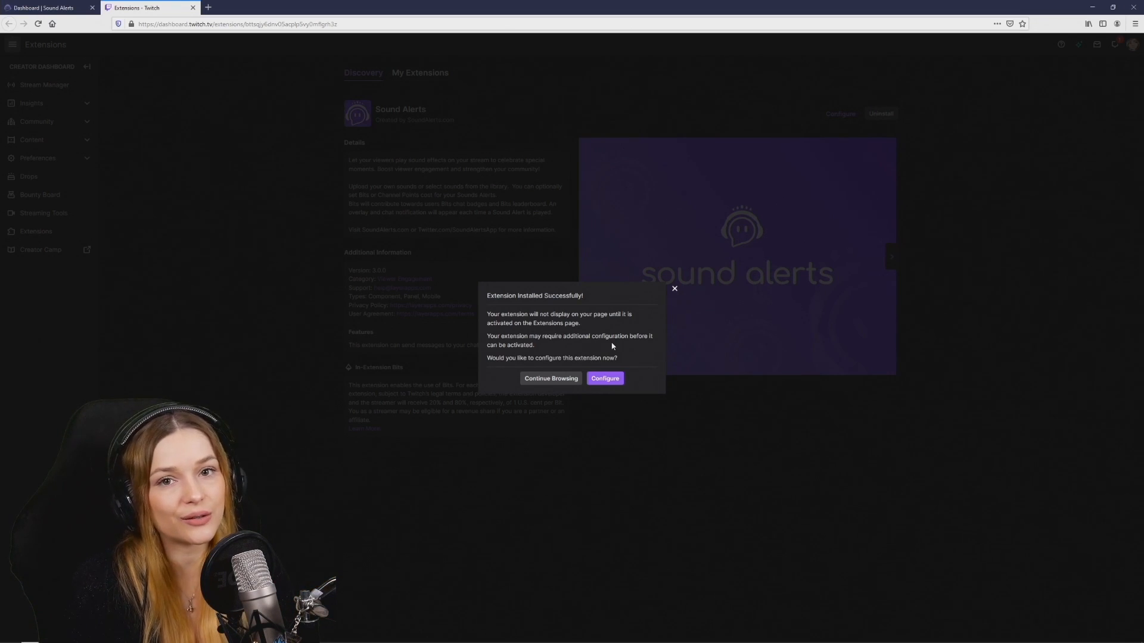
left_click(551, 378)
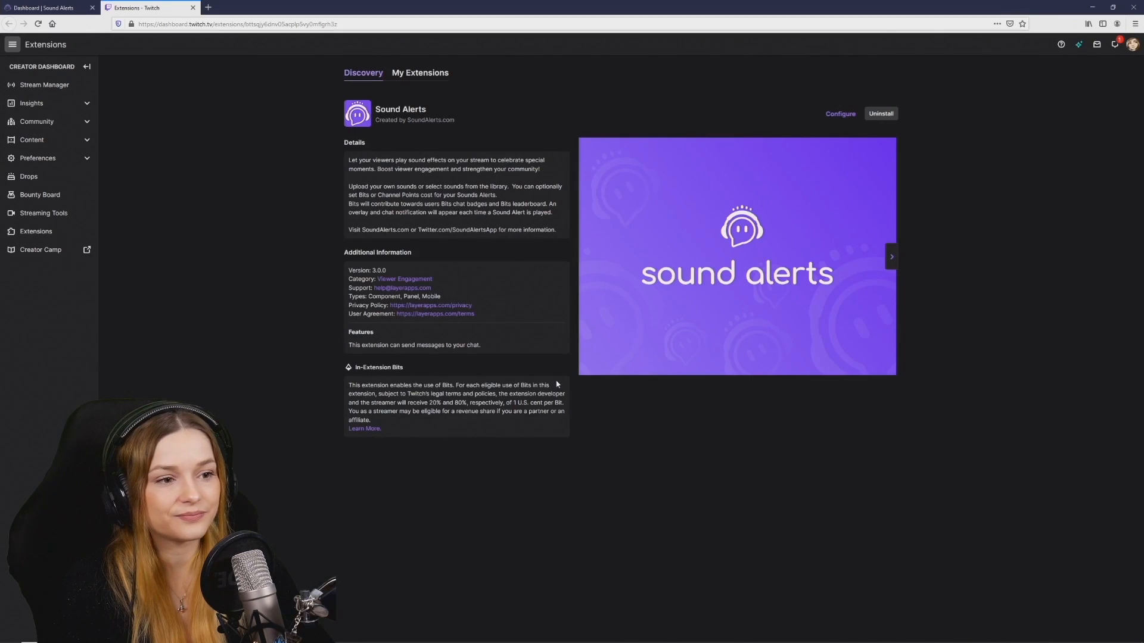
mouse_move(202, 197)
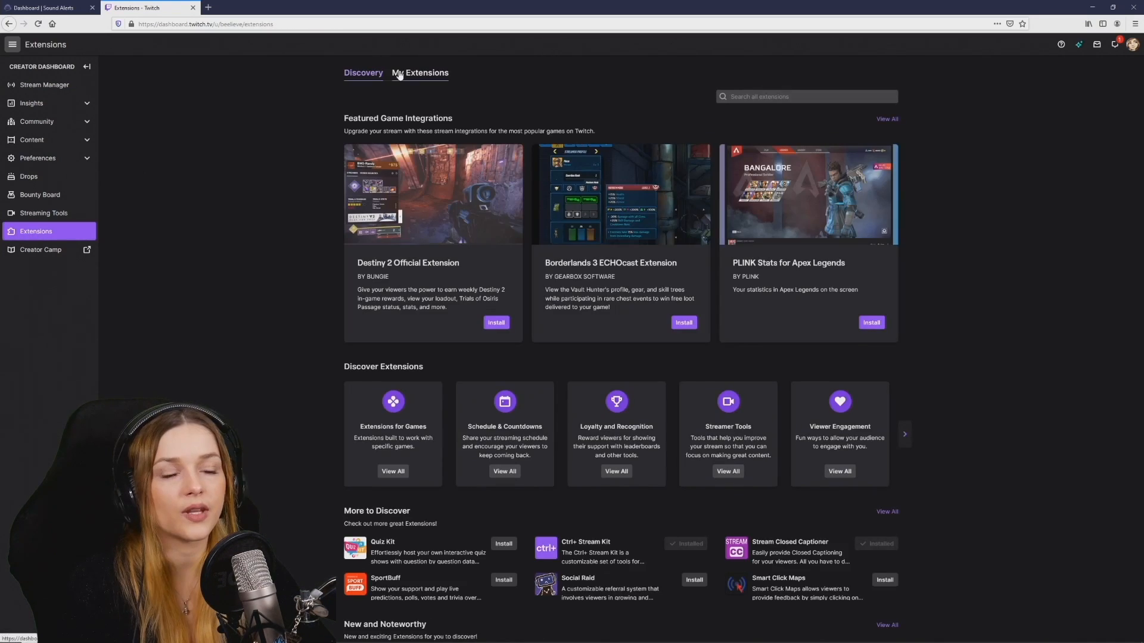
Step: From My Extensions, activate Sound Alerts as Panel 1 and dismiss the confirmation
left_click(420, 73)
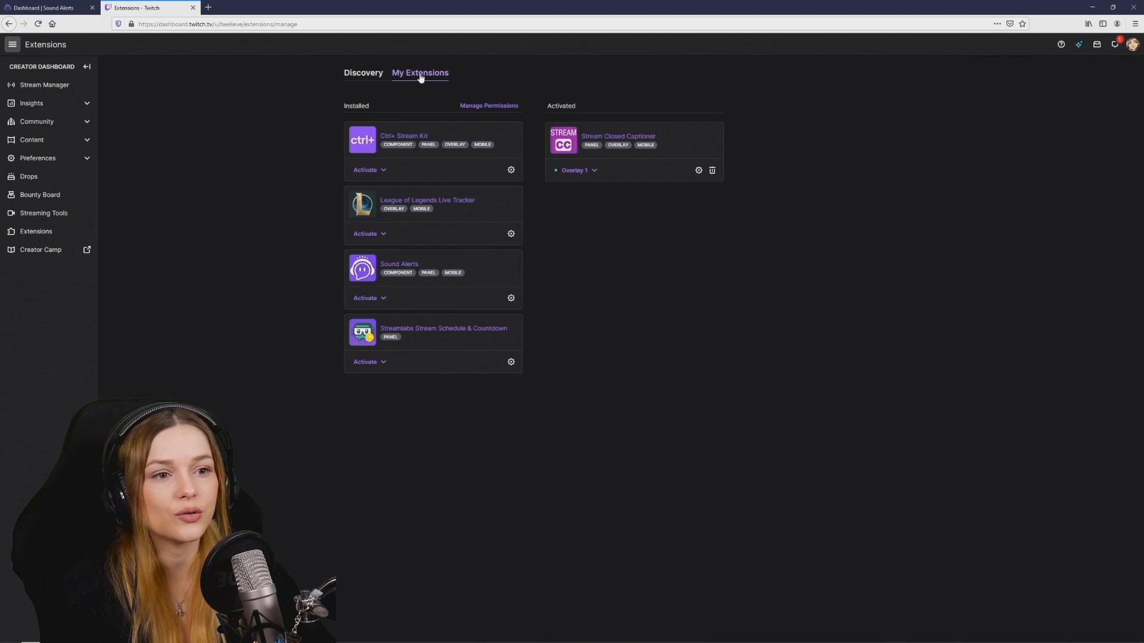
mouse_move(696, 350)
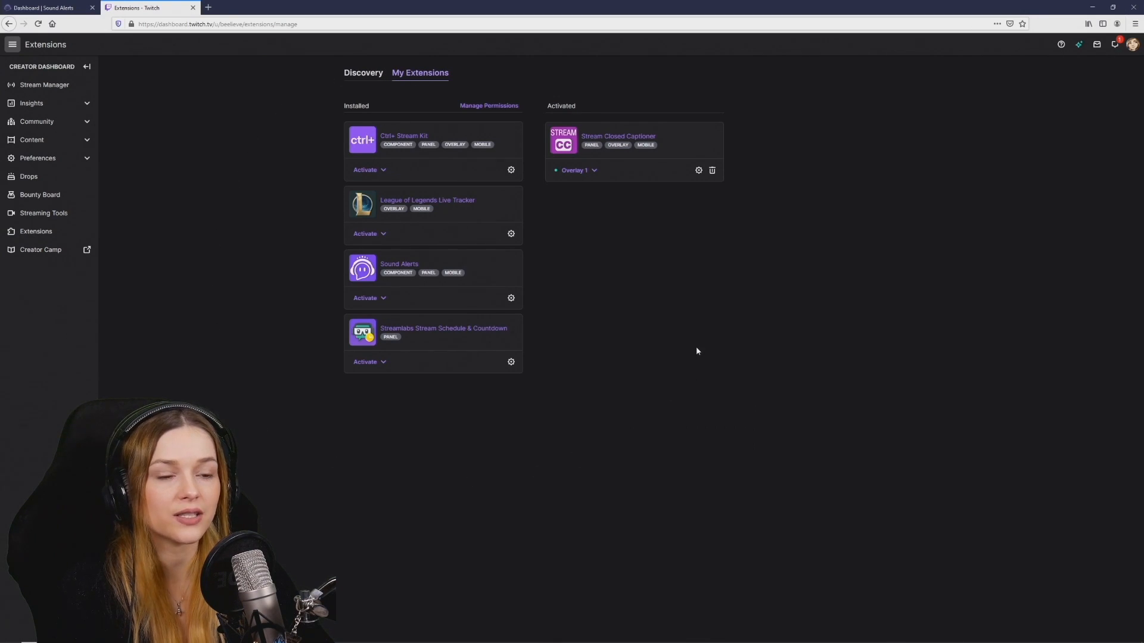
mouse_move(424, 293)
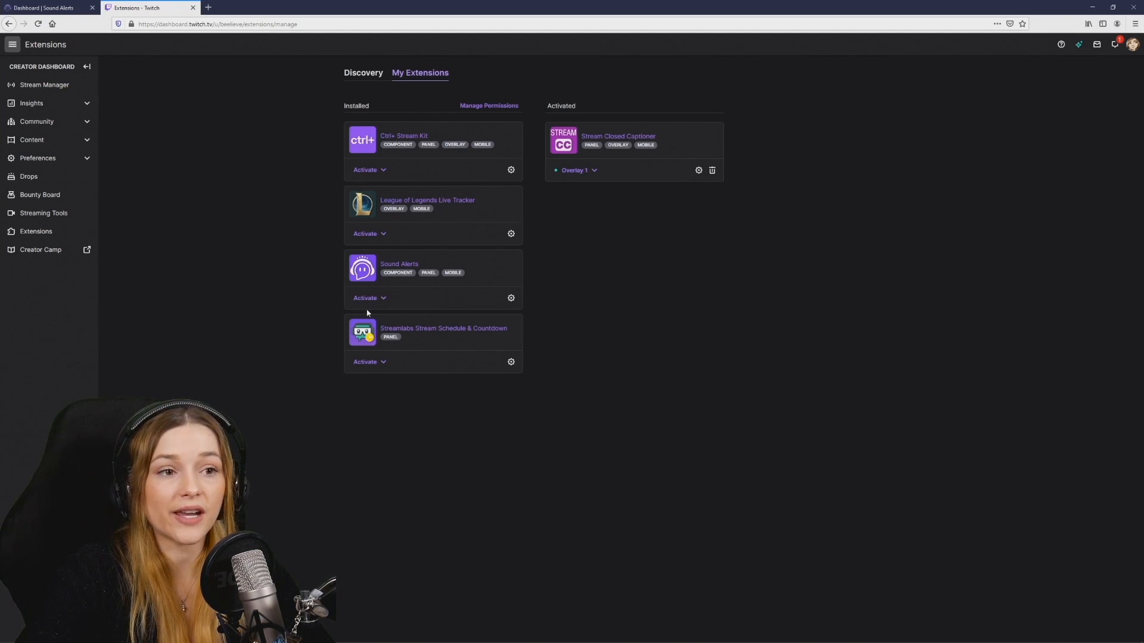
left_click(368, 298)
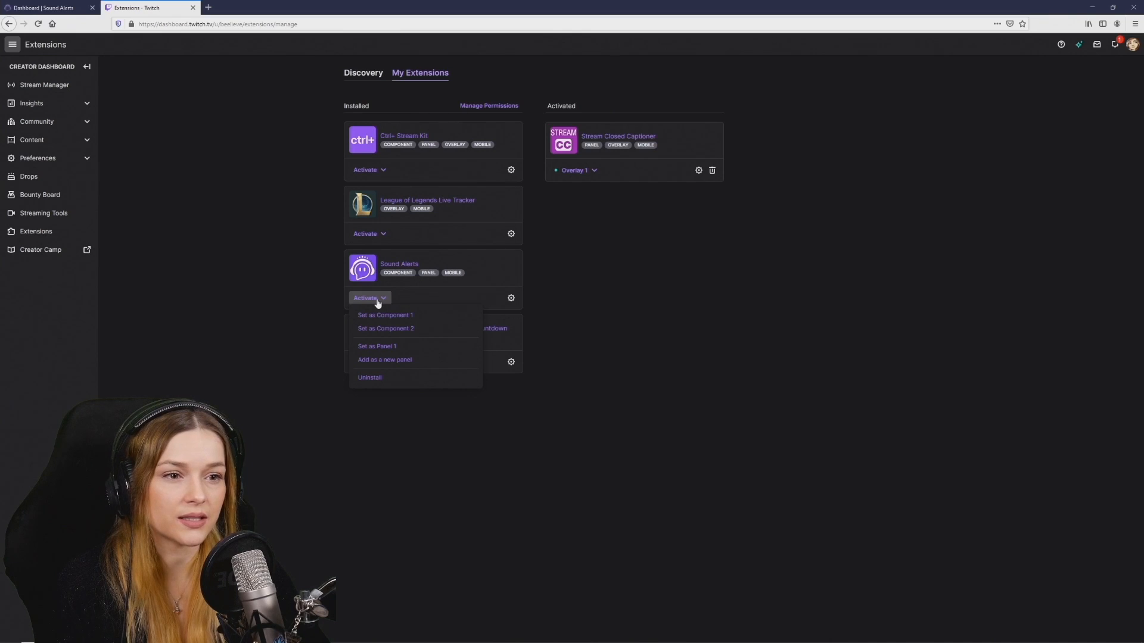
mouse_move(385, 314)
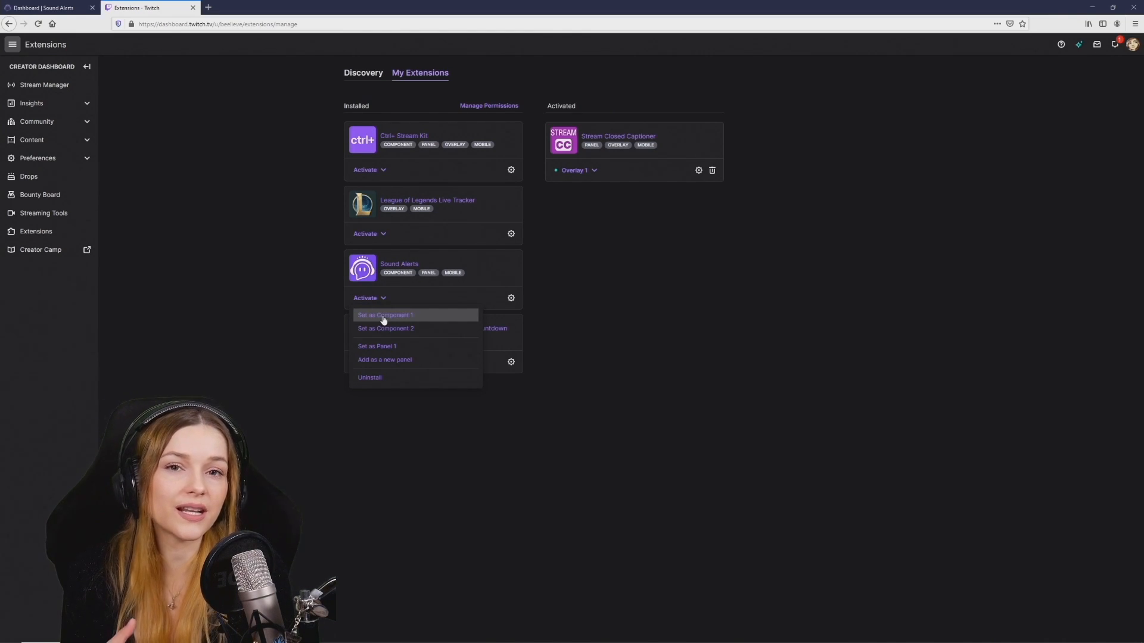
left_click(385, 314)
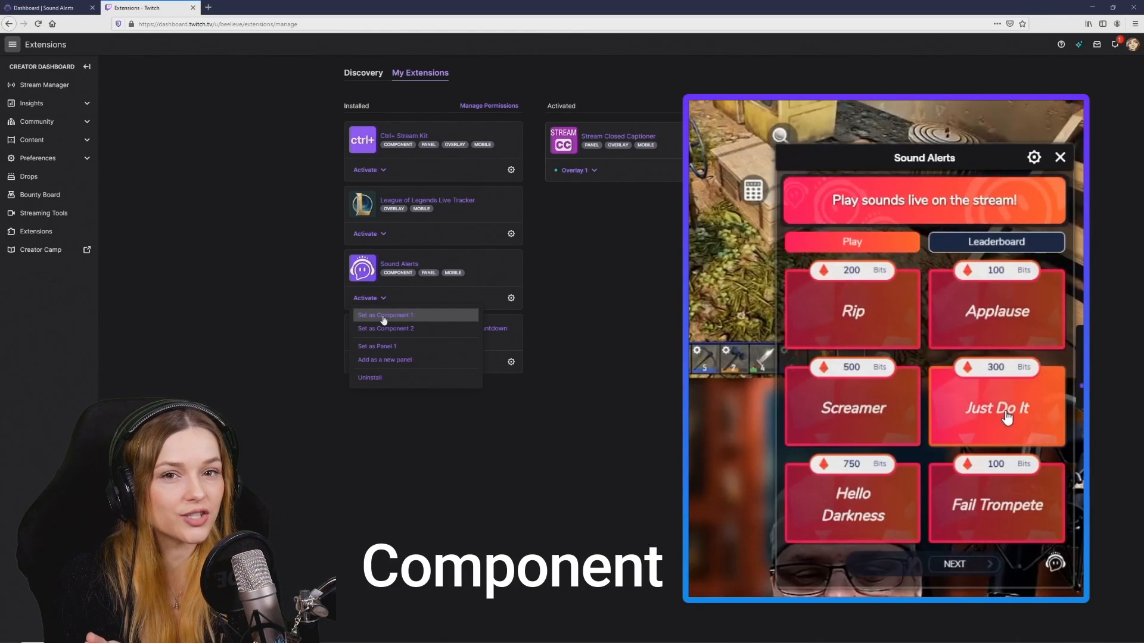
left_click(996, 503)
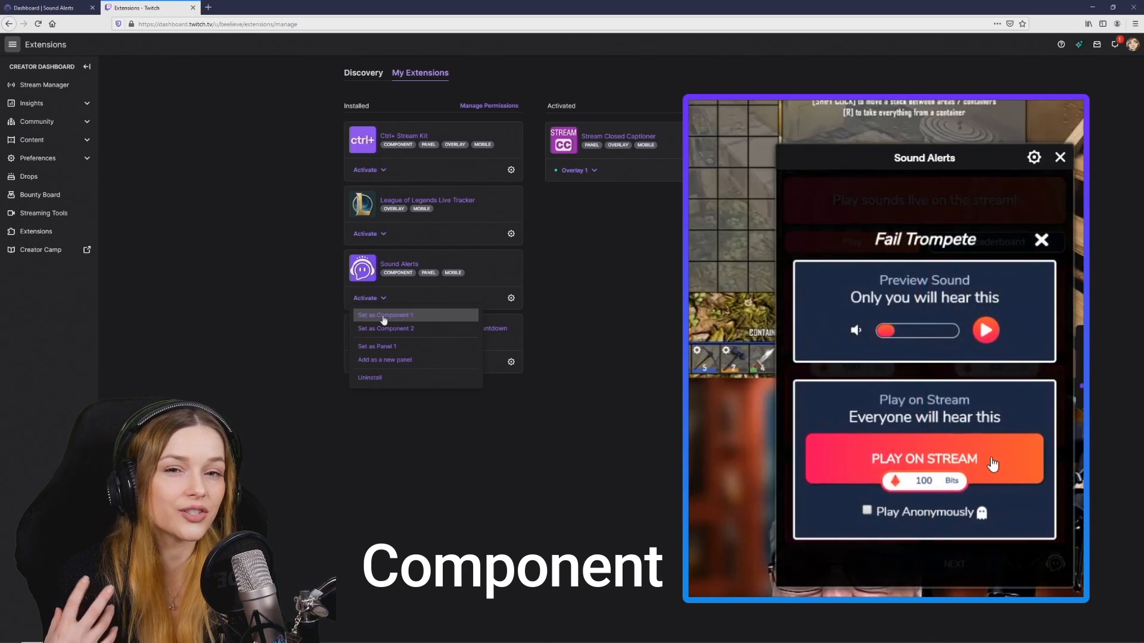
mouse_move(1026, 389)
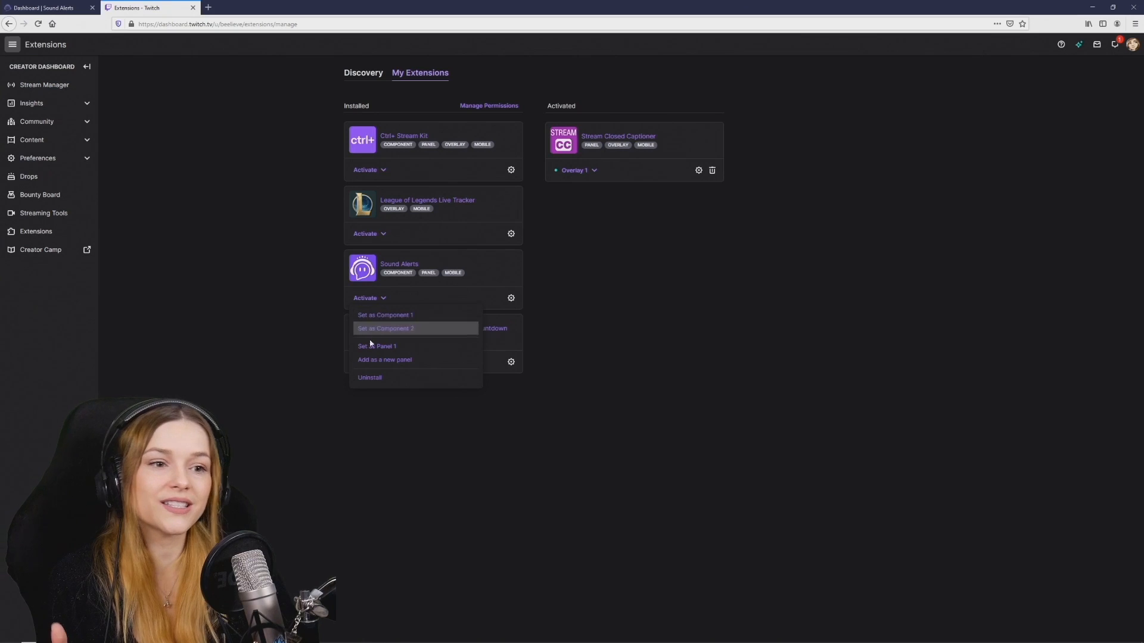
left_click(378, 345)
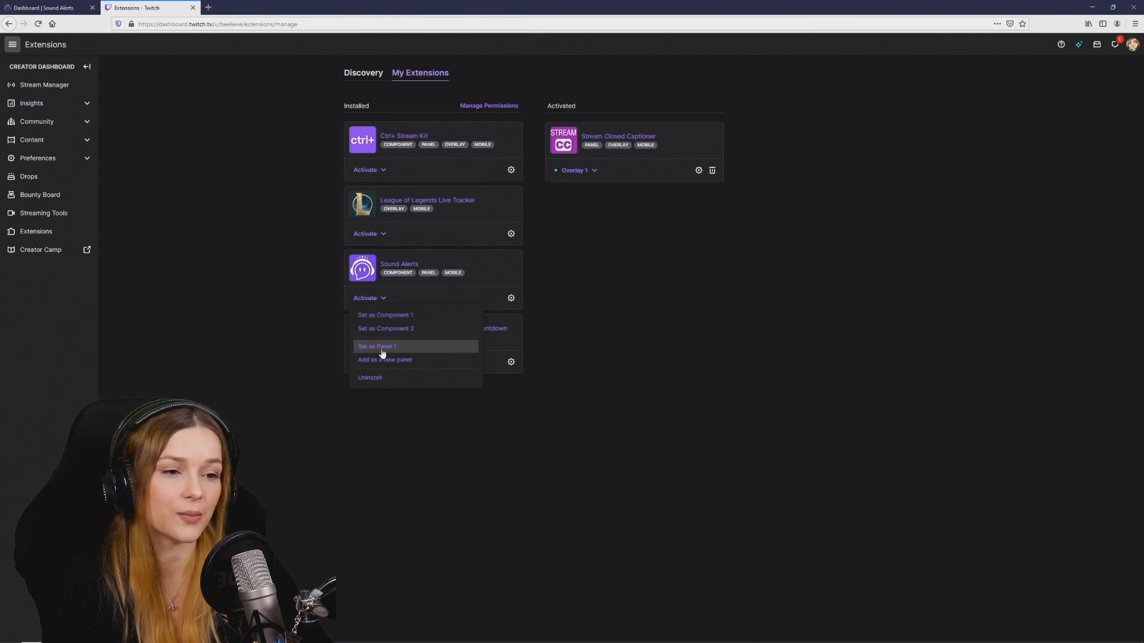
left_click(378, 345)
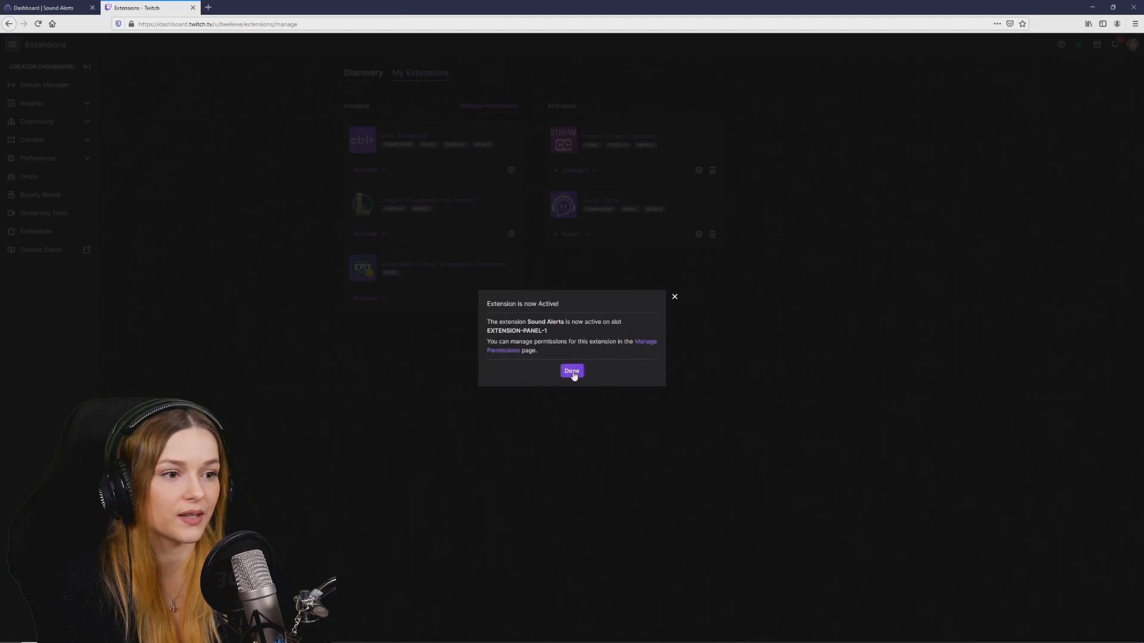
left_click(571, 371)
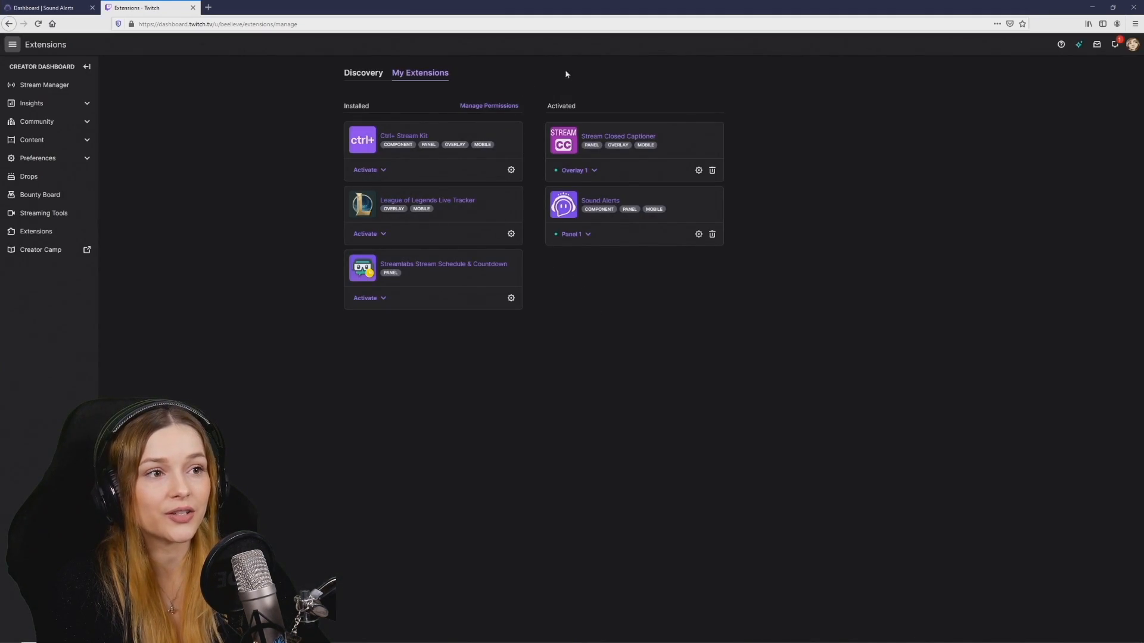
mouse_move(679, 40)
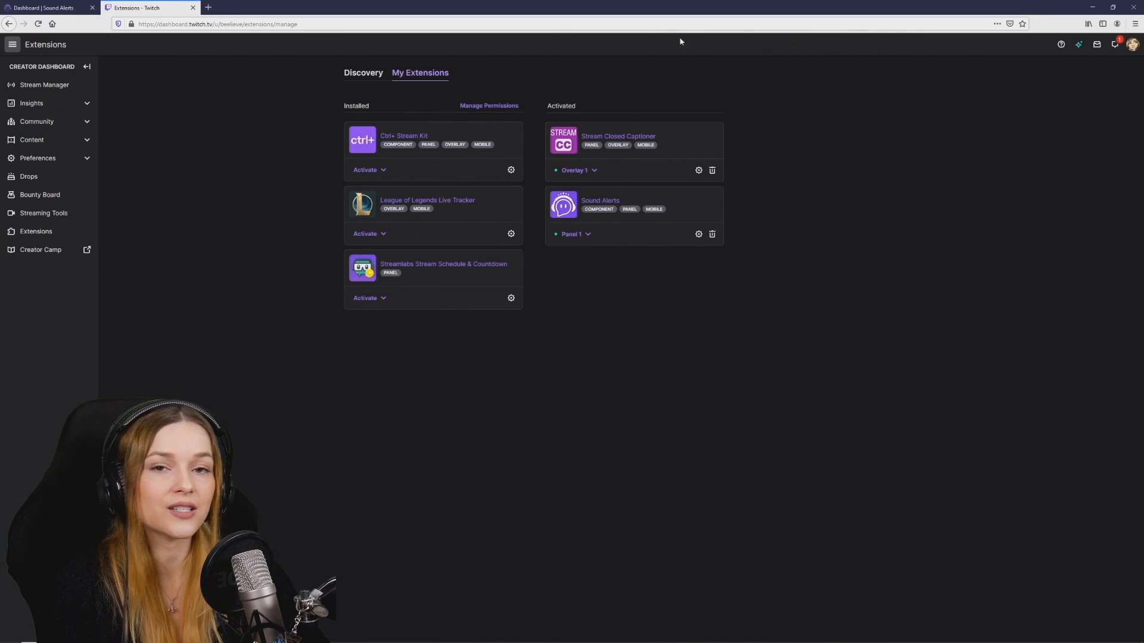
Step: Browse the Sounds Library, checking the empty Uploads and Favorites lists before returning to popular sounds
left_click(48, 7)
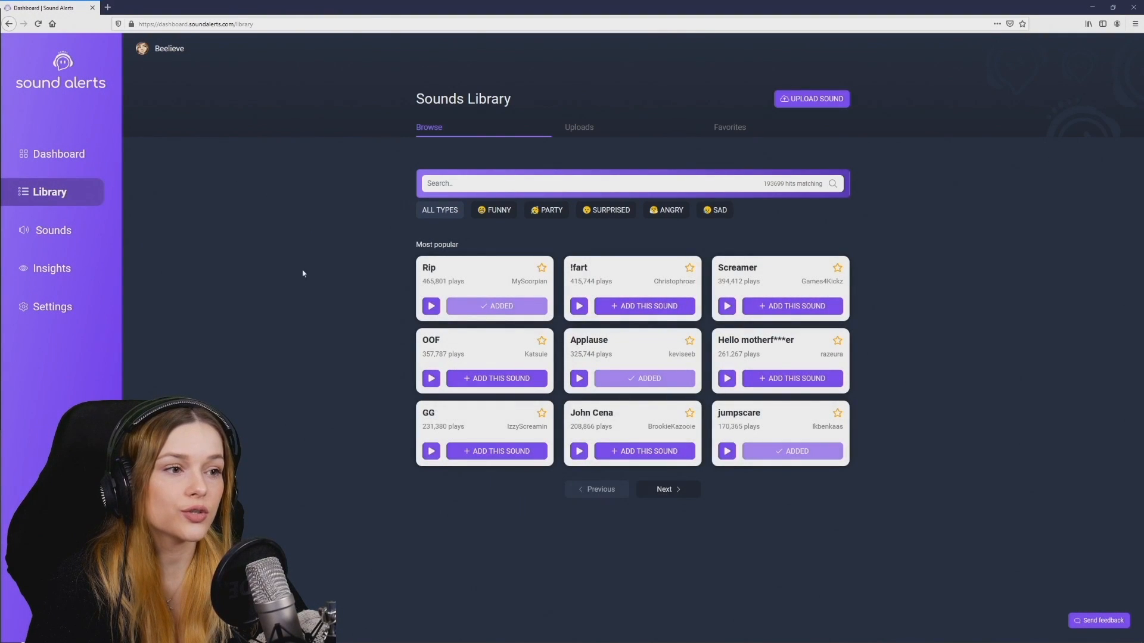
mouse_move(319, 260)
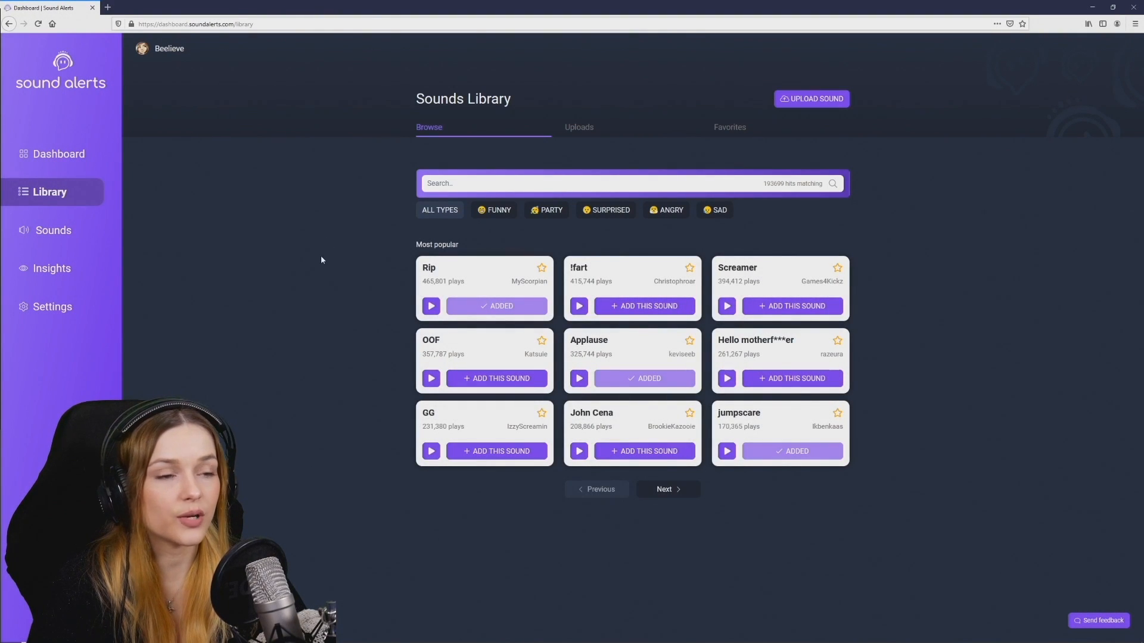
mouse_move(379, 419)
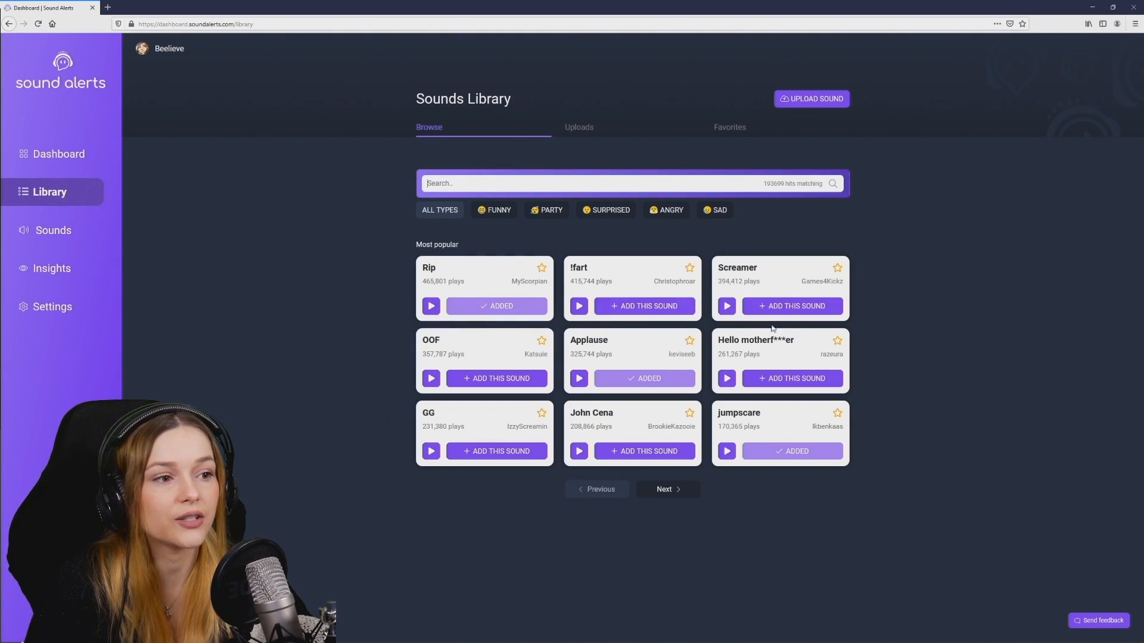
mouse_move(587, 128)
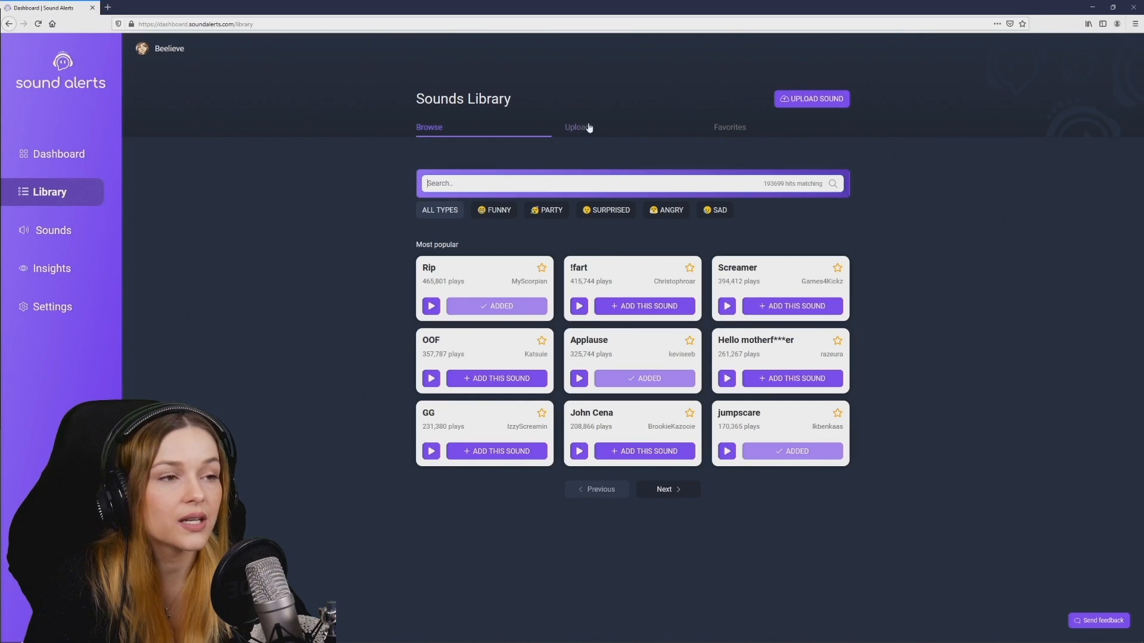
mouse_move(631, 127)
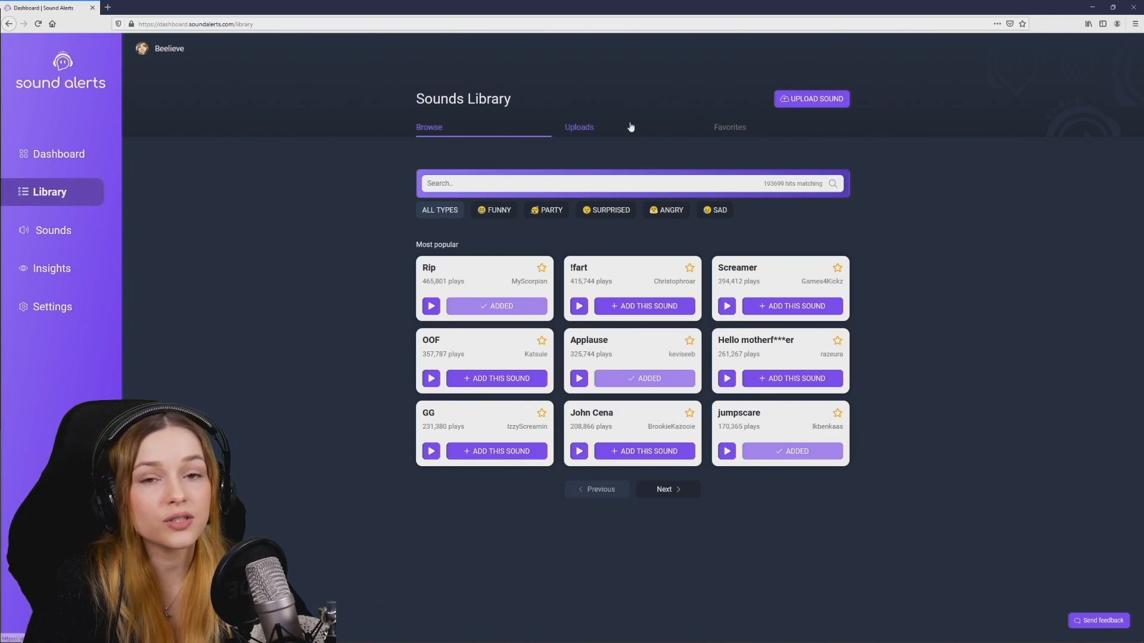
left_click(579, 128)
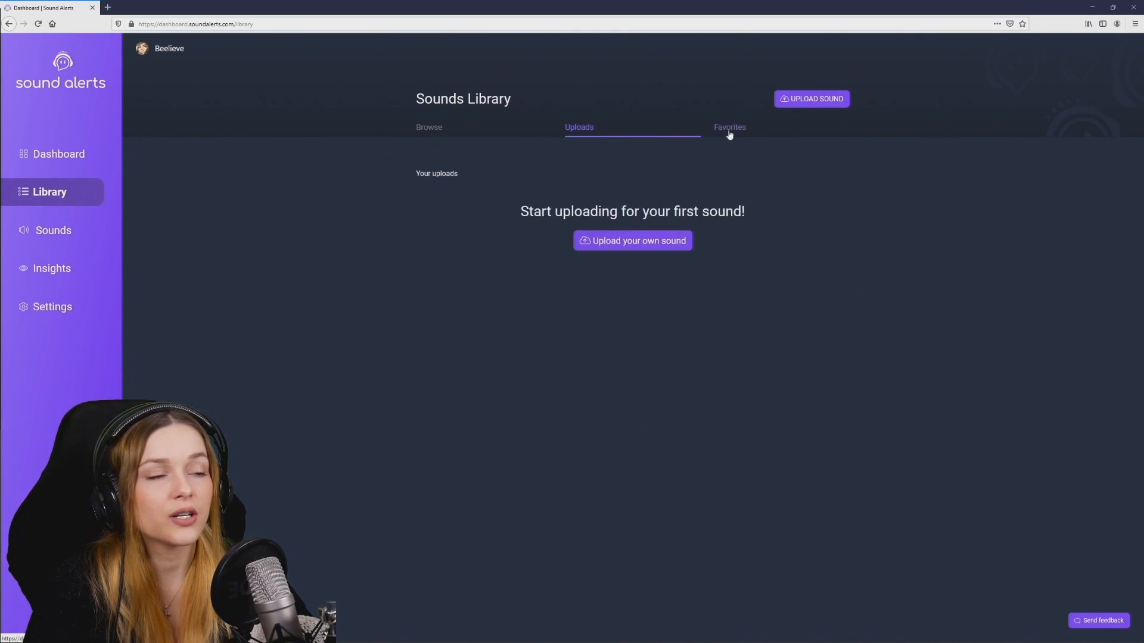
left_click(730, 127)
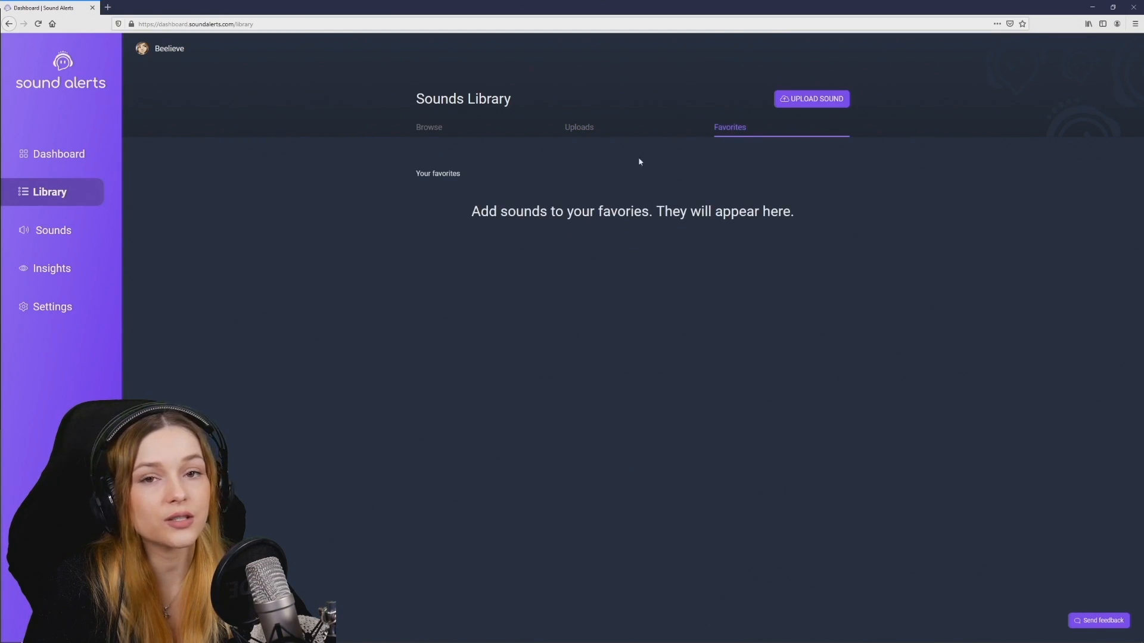
left_click(429, 128)
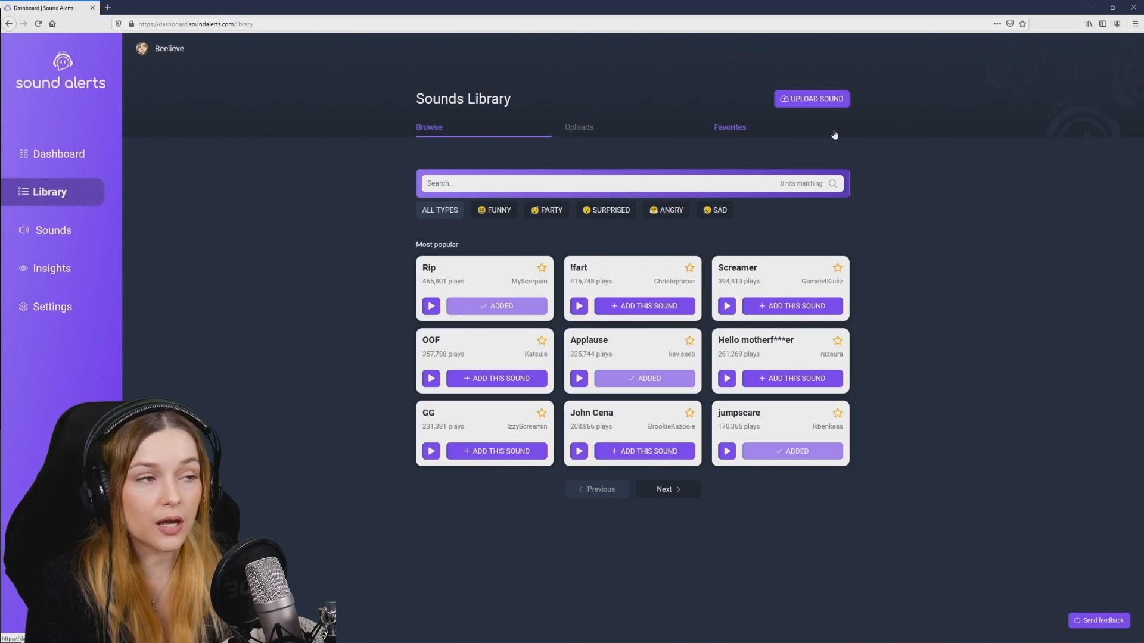
Step: Upload the goat scream audio as a new sound titled 'Goat' with the Funny mood
left_click(812, 99)
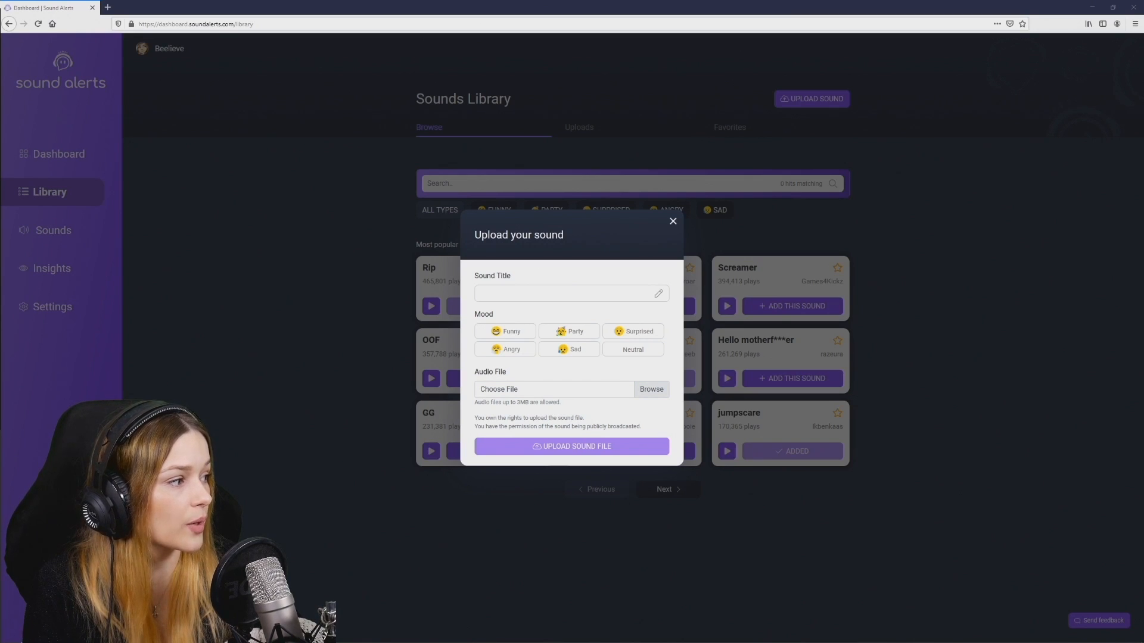
type("Goat")
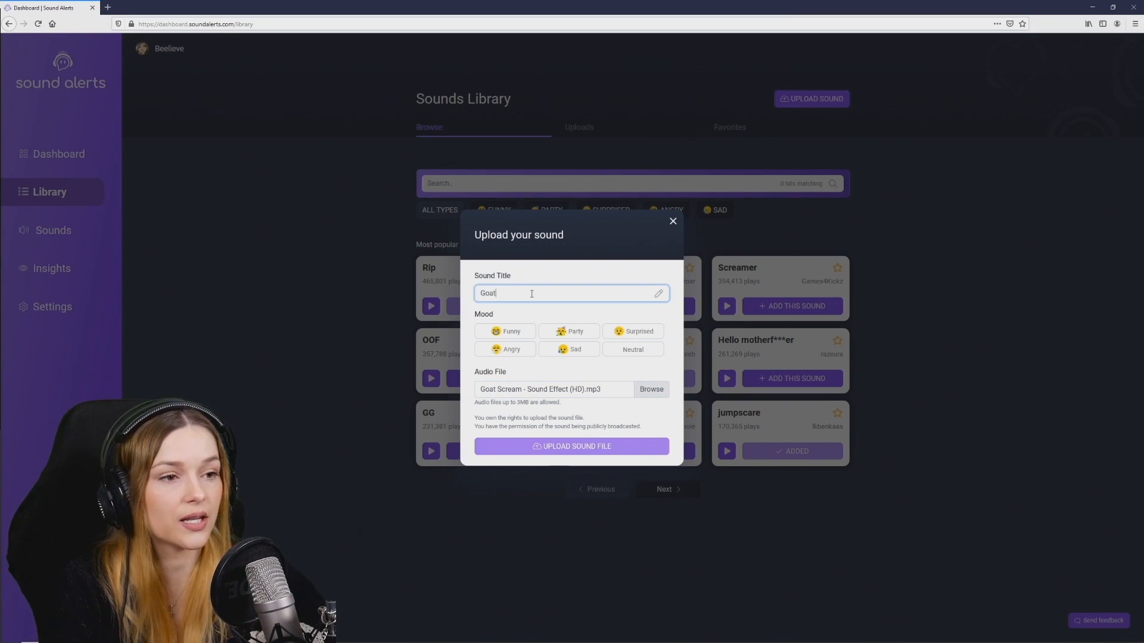
left_click(505, 331)
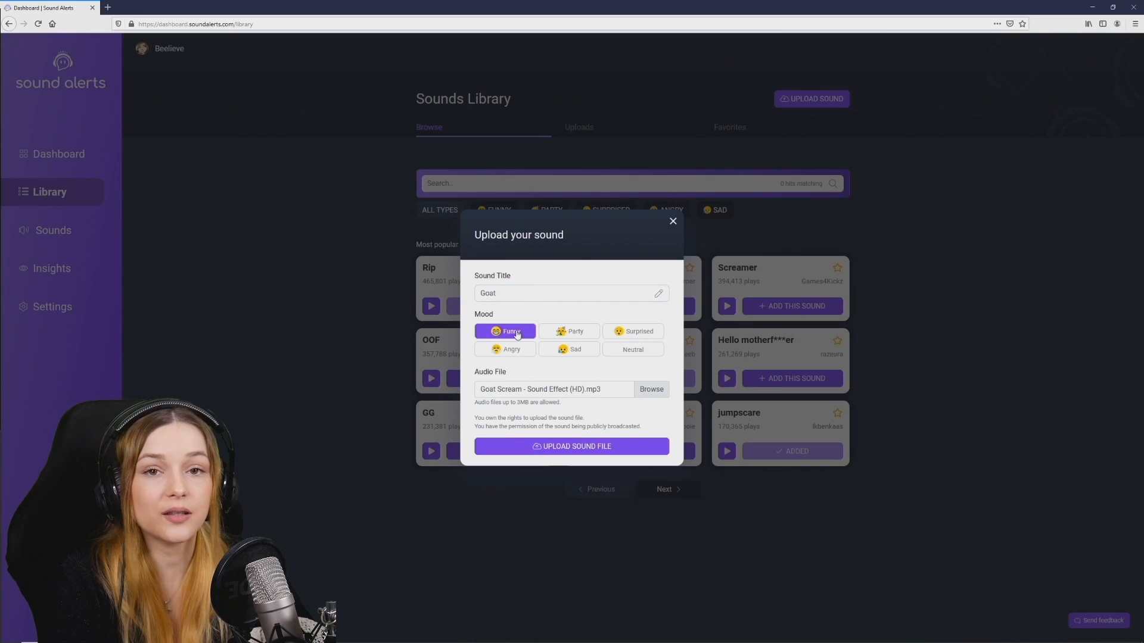
mouse_move(577, 447)
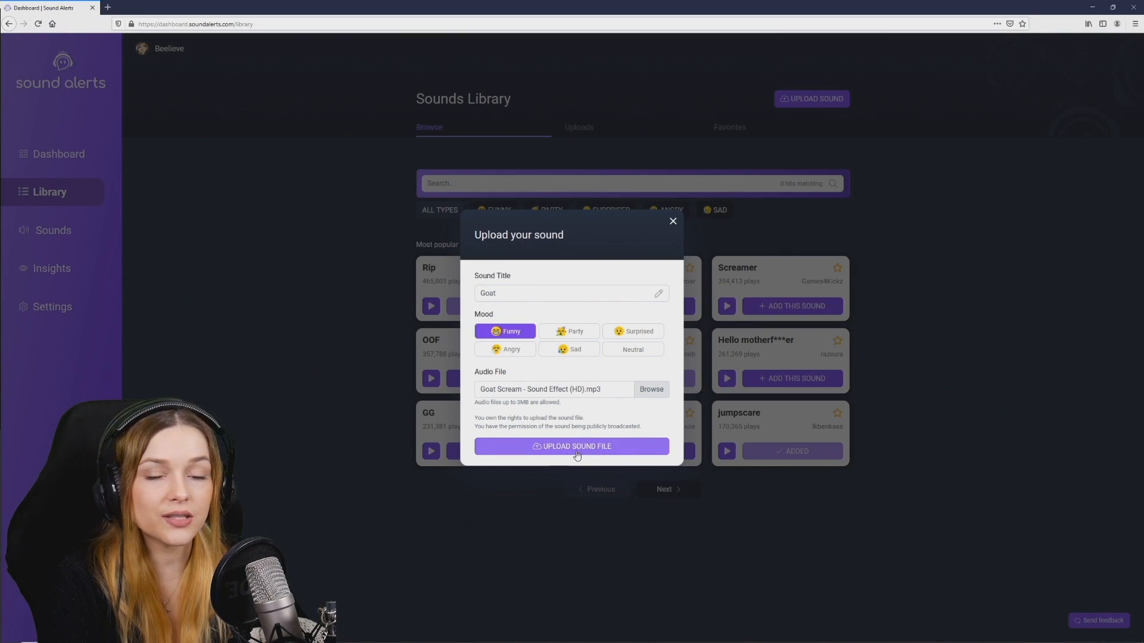
left_click(571, 446)
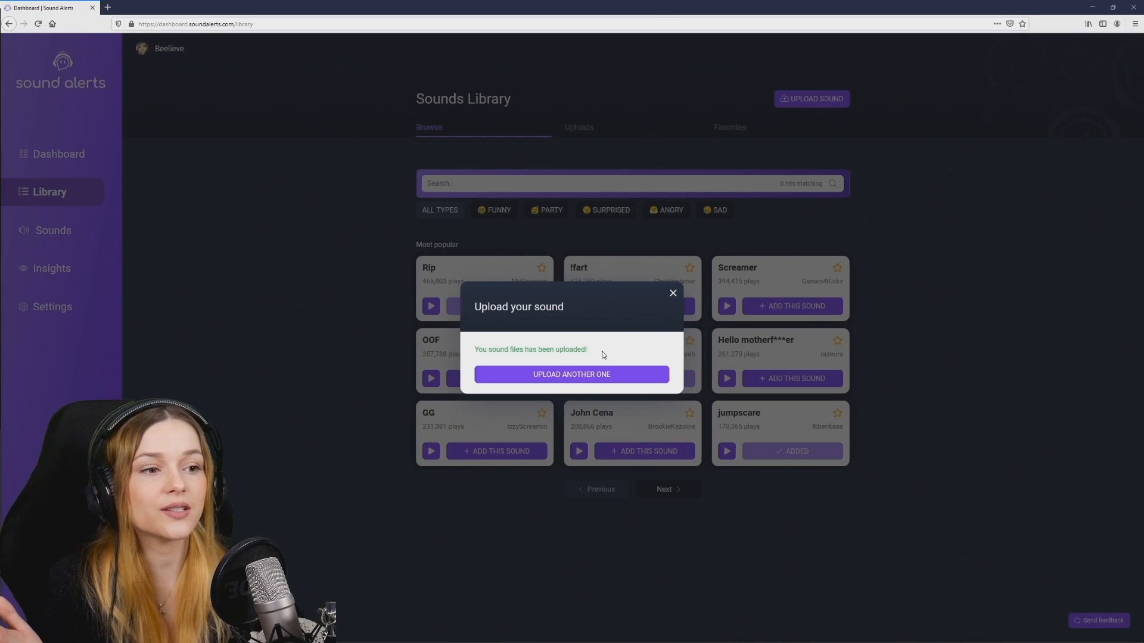
mouse_move(615, 373)
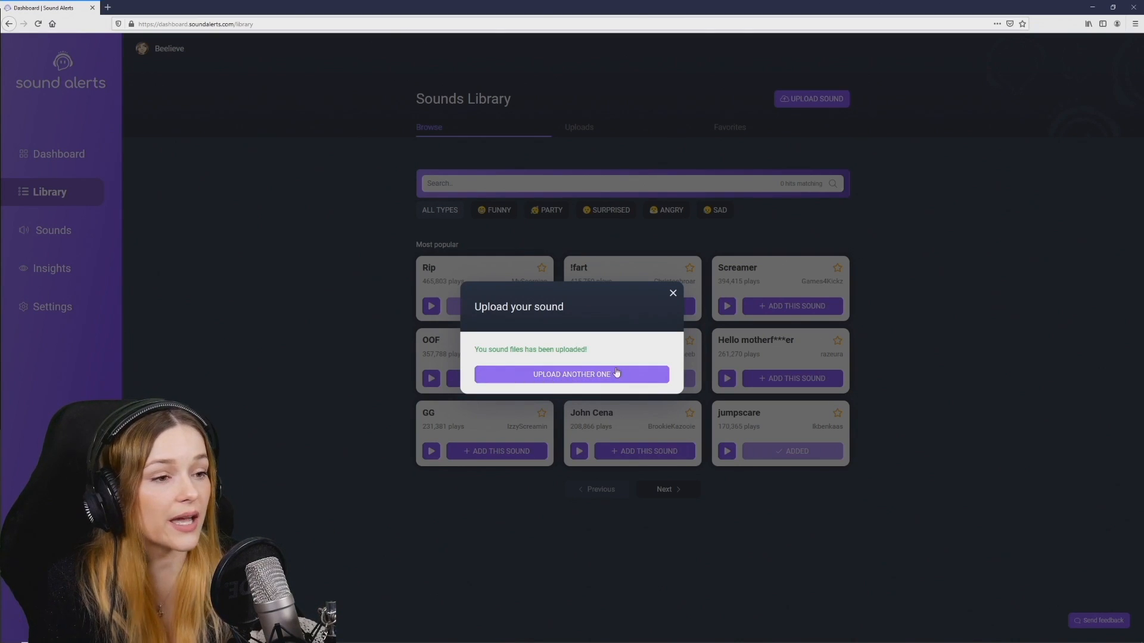
left_click(672, 293)
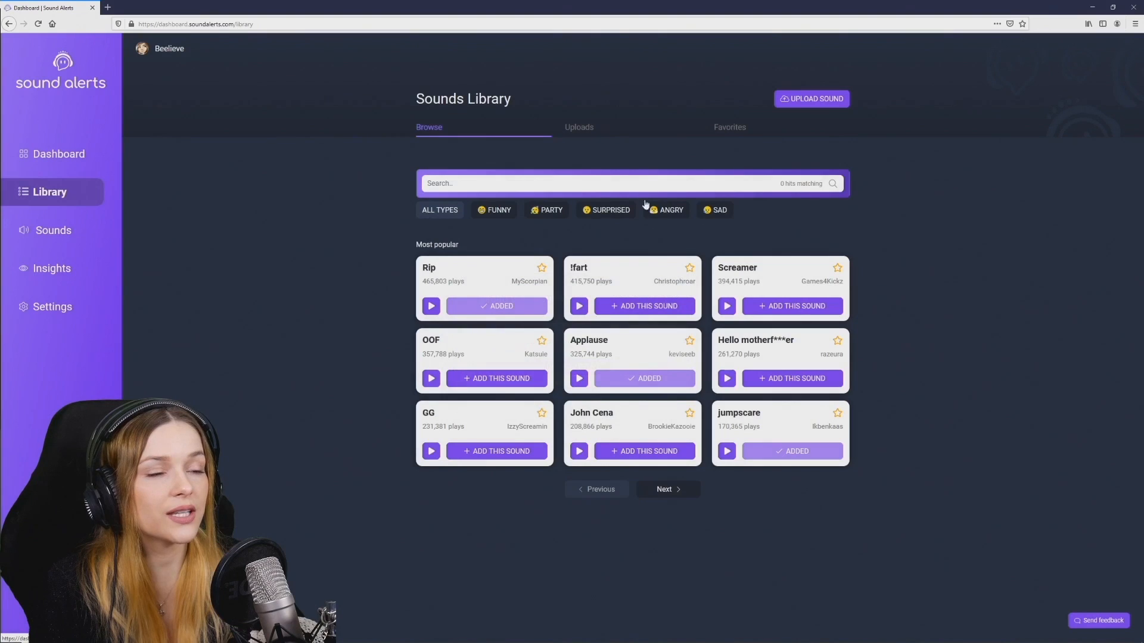
Step: From Uploads, start adding the Goat sound and rename the alert 'Goat Scream'
left_click(579, 127)
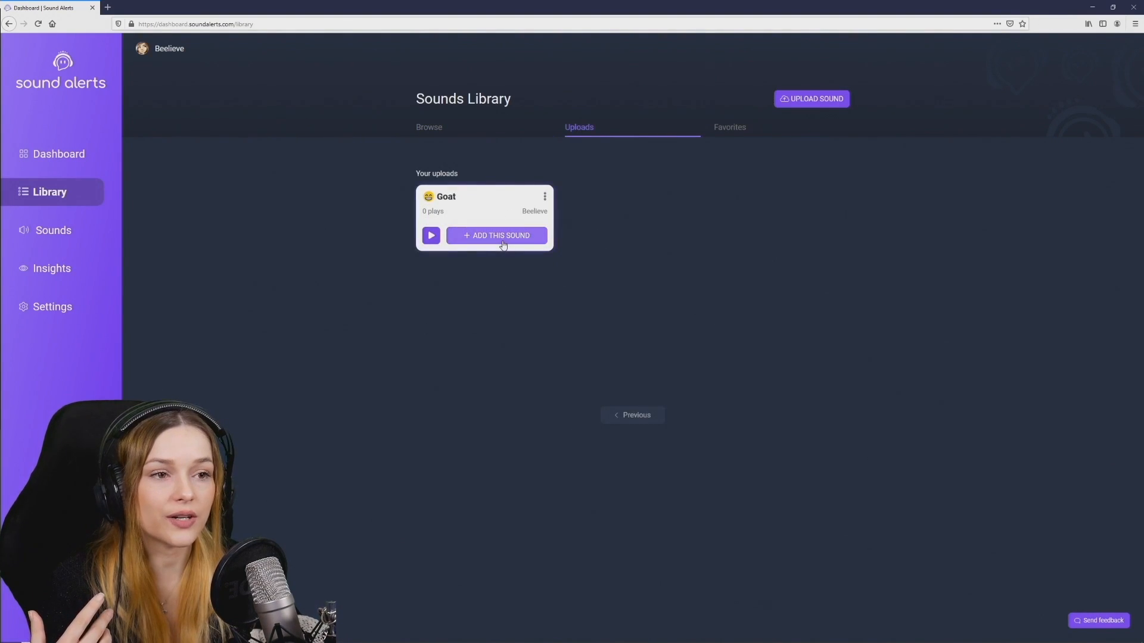
left_click(496, 235)
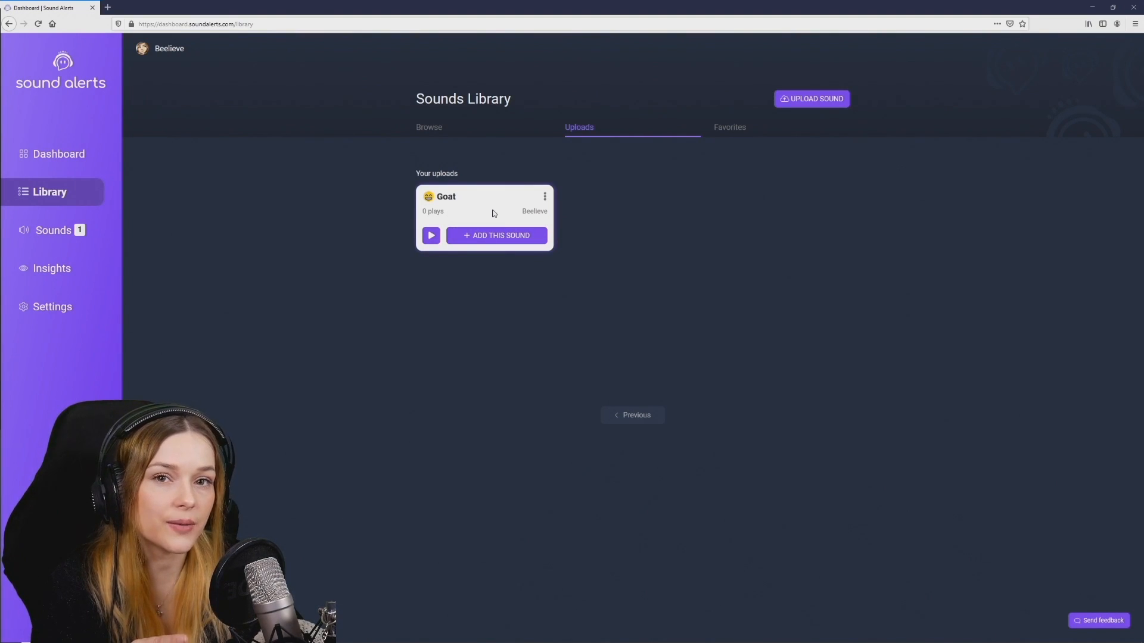
left_click(496, 235)
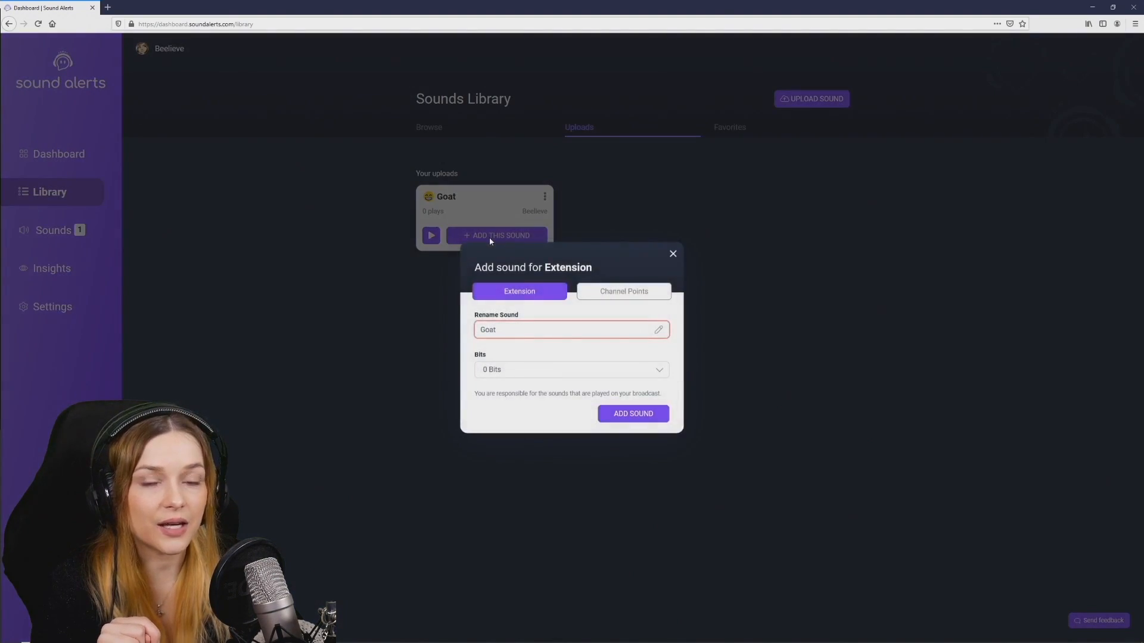
mouse_move(516, 285)
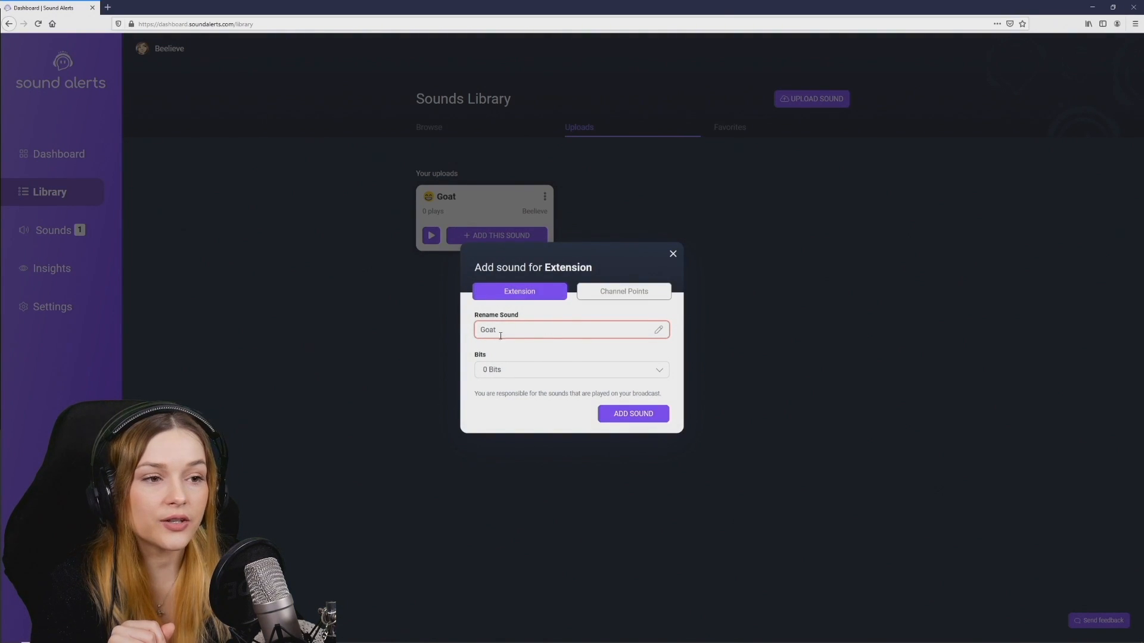
type("S")
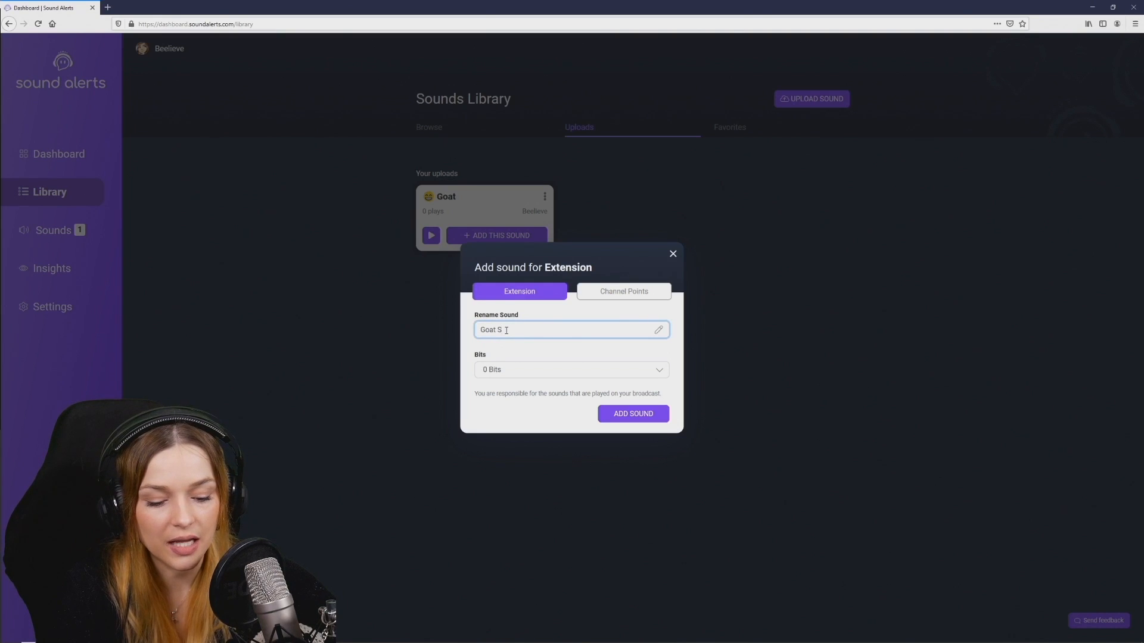
type("cream")
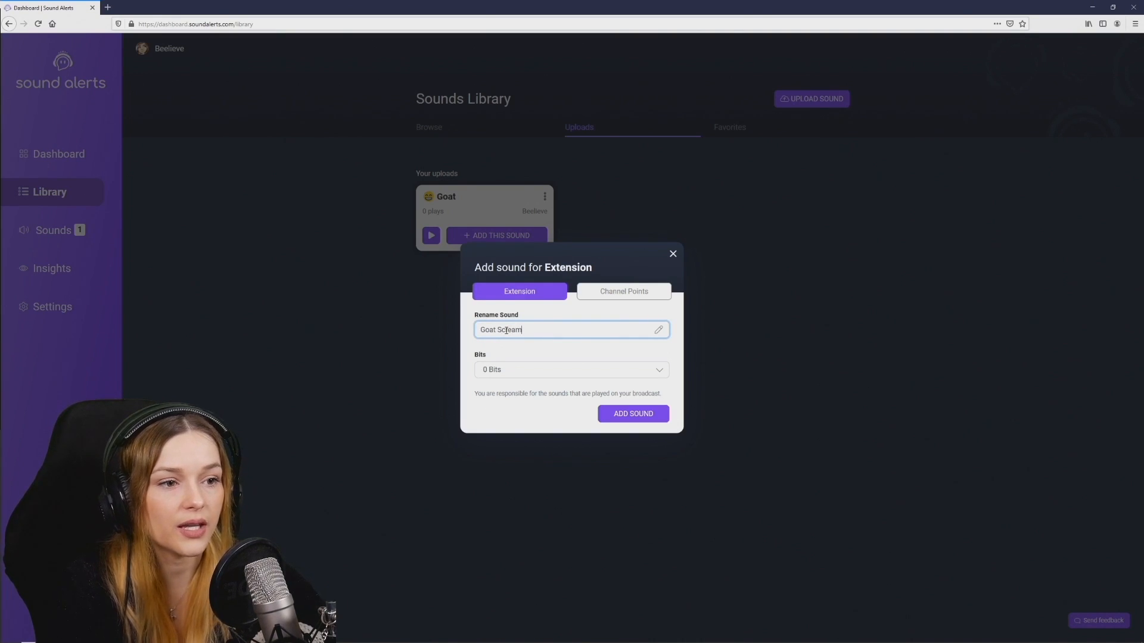
Step: Price the Goat Scream alert at 500 Bits and add it to the extension sounds
left_click(571, 370)
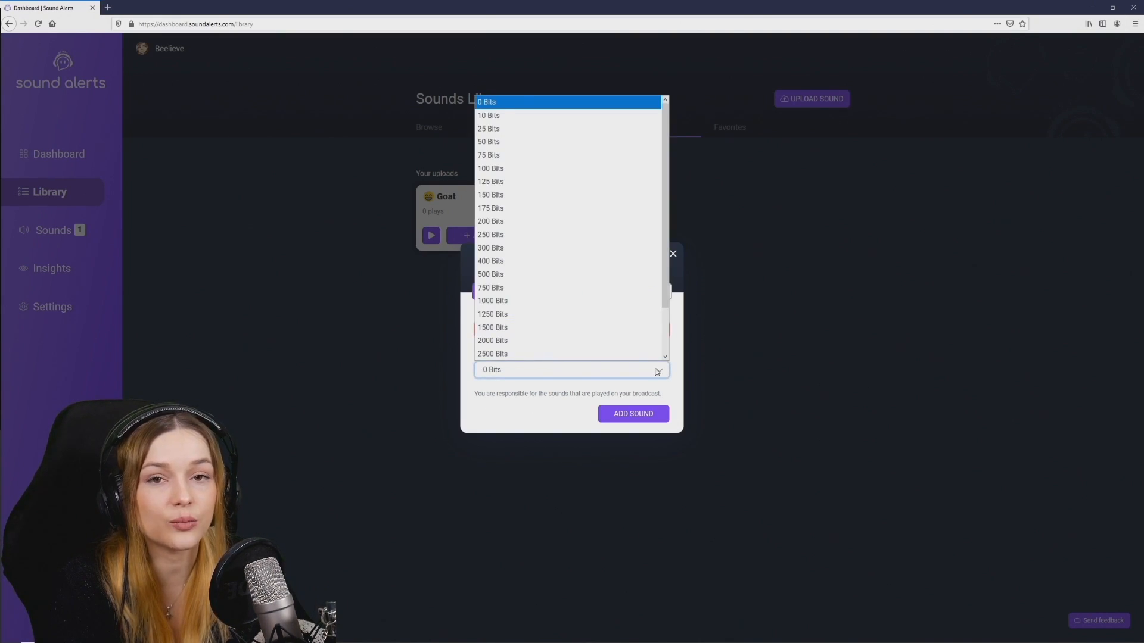
left_click(491, 274)
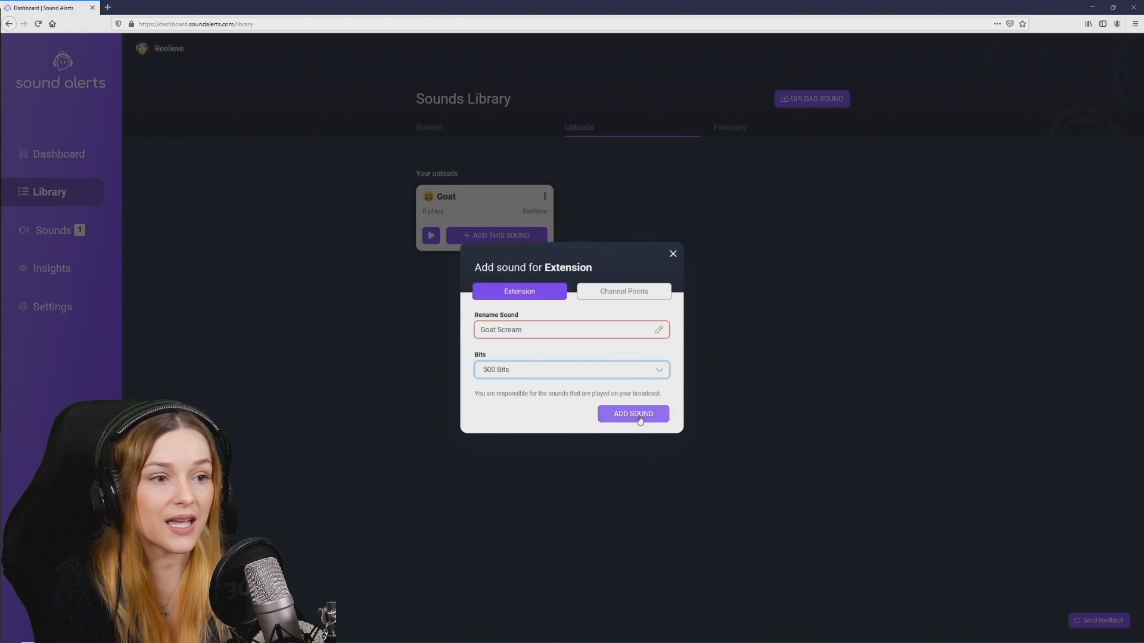
left_click(631, 413)
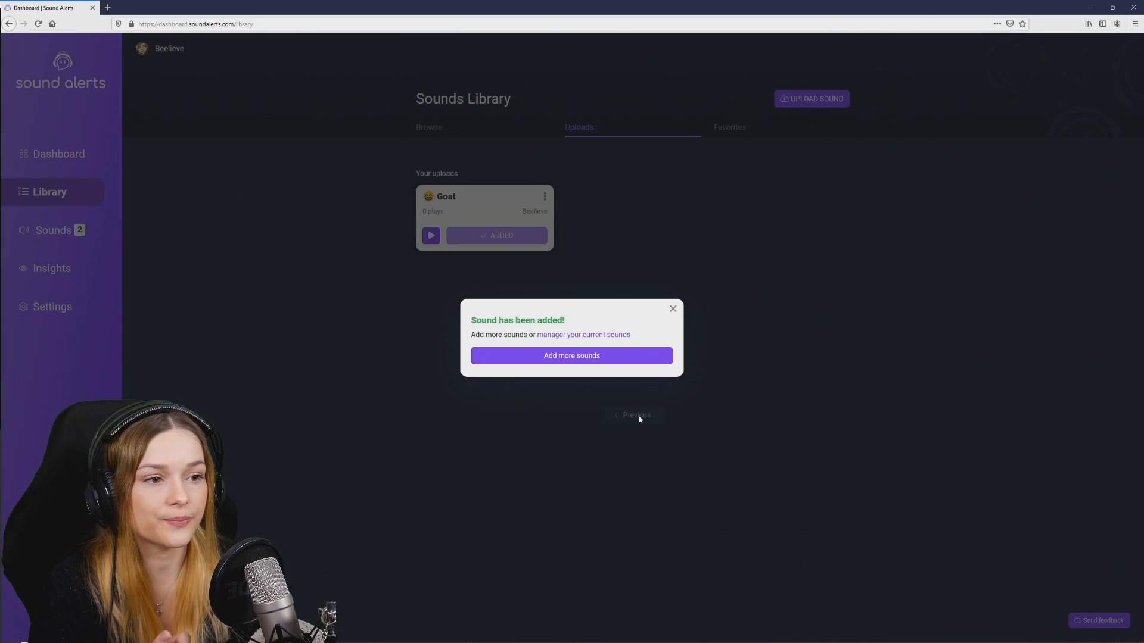
left_click(673, 309)
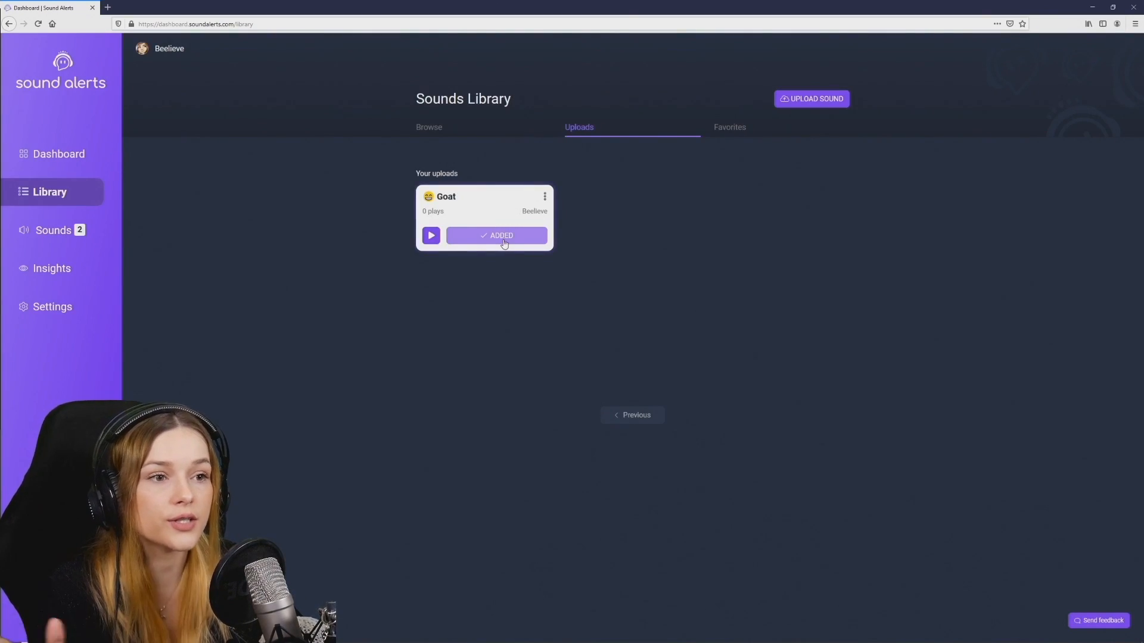
Step: Add the Goat sound again as a Channel Points reward named 'Goat Scream' costing 5000 points
left_click(495, 235)
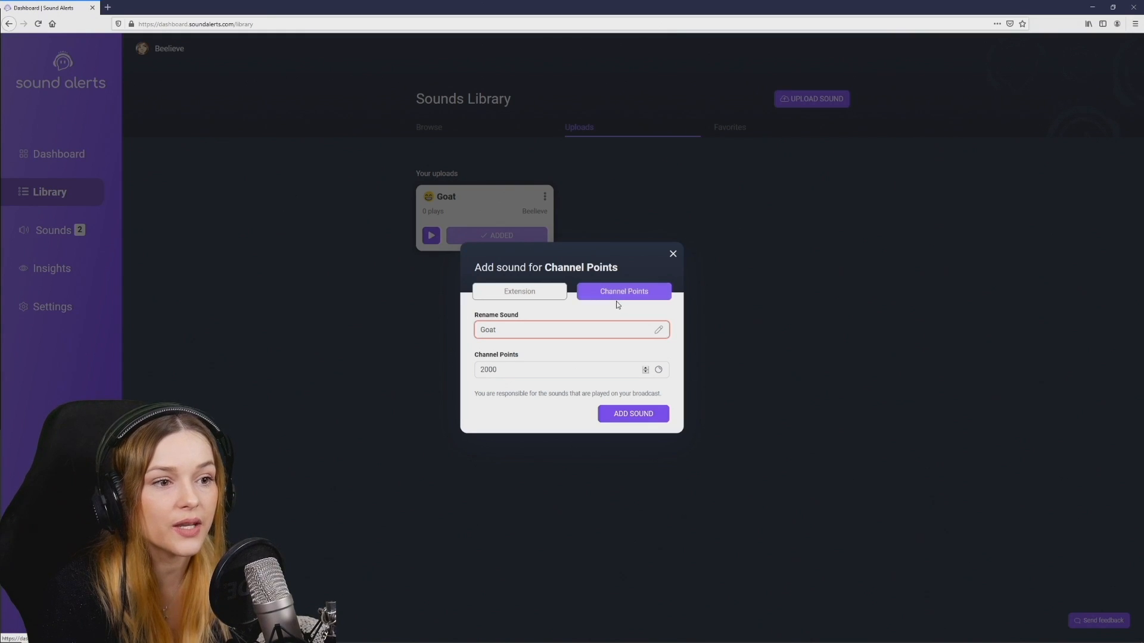
type("S")
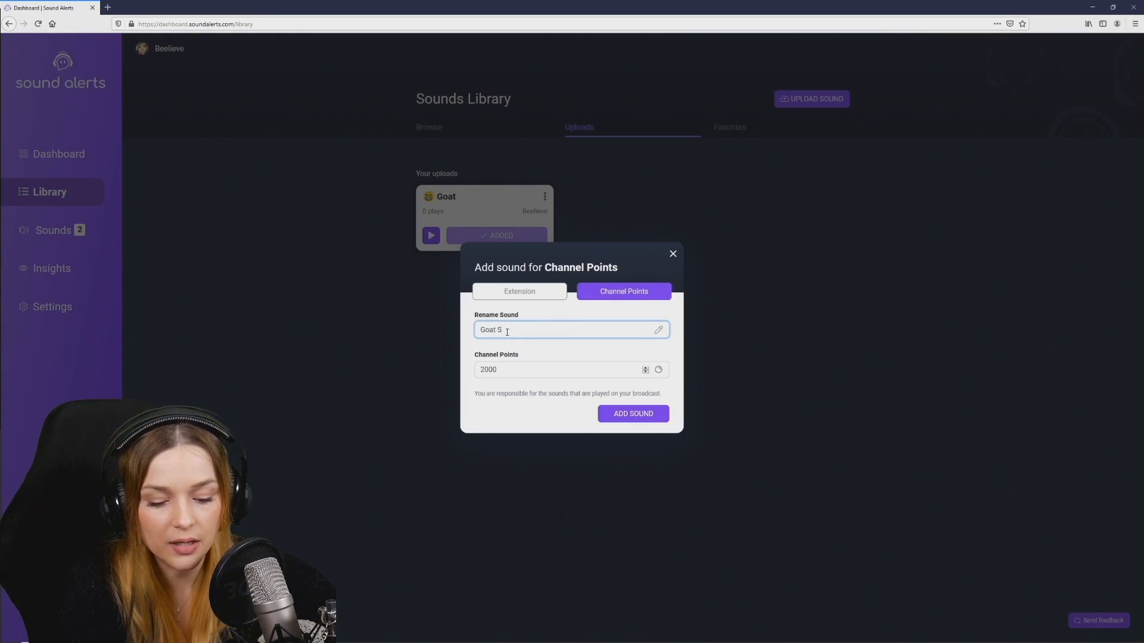
type("cream")
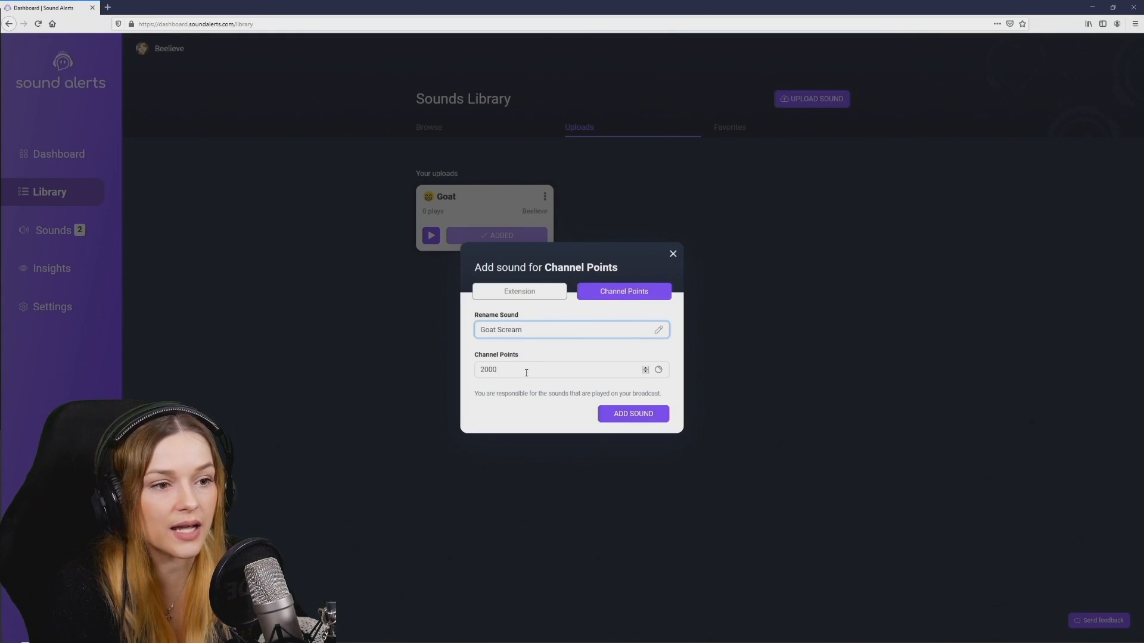
type("50")
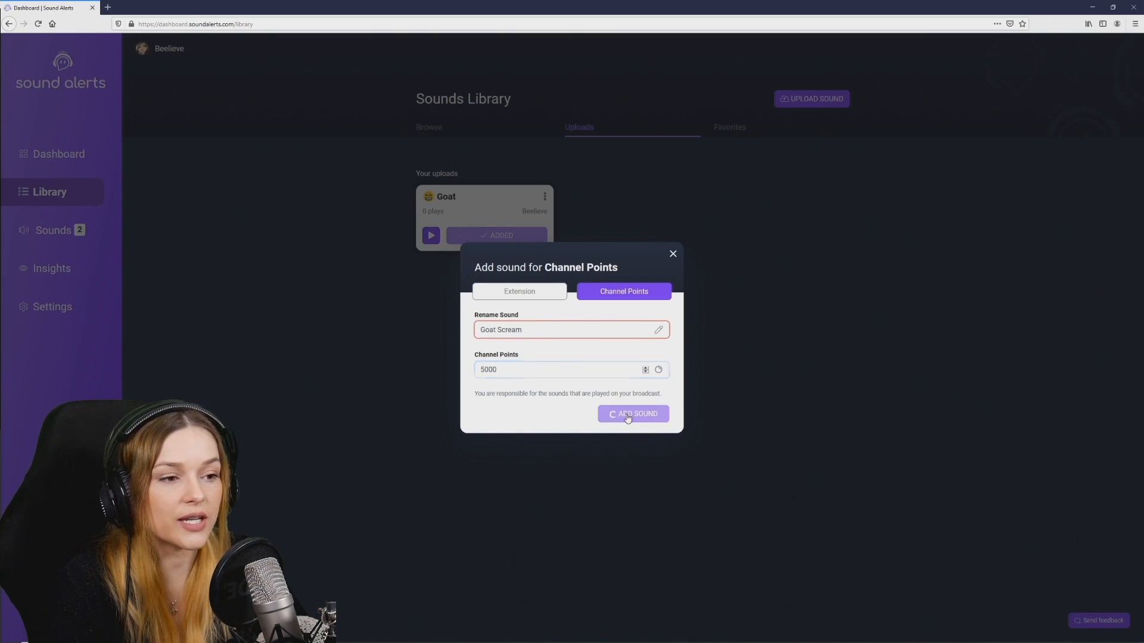
left_click(632, 413)
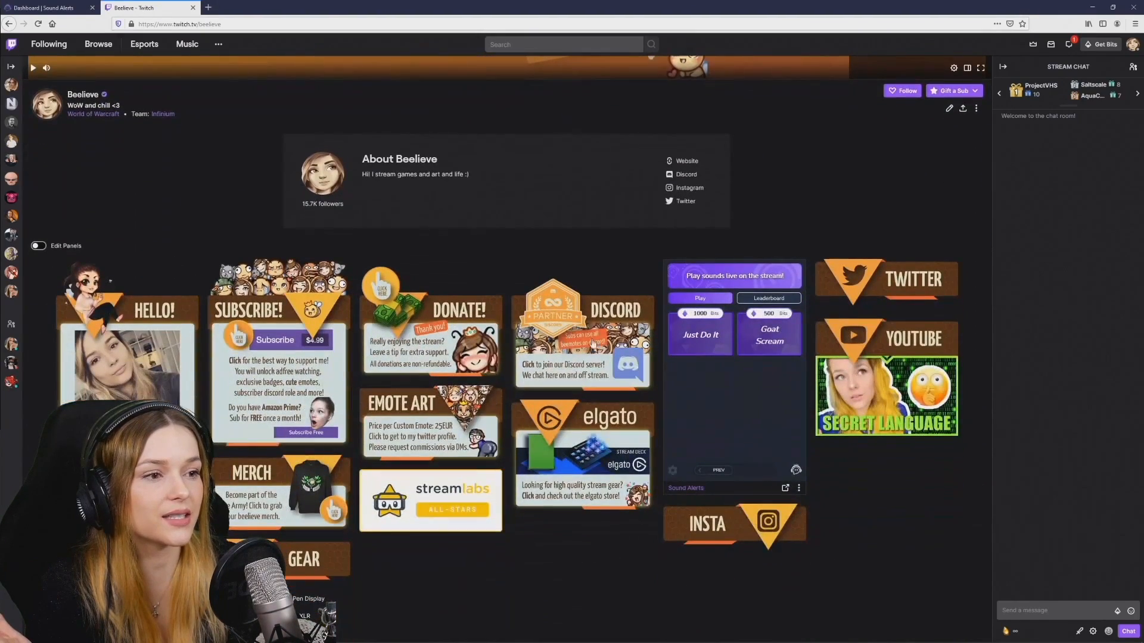
Step: Check the Twitch channel's Sound Alerts panel shows Goat Scream at 500 Bits, then return to the dashboard
left_click(768, 333)
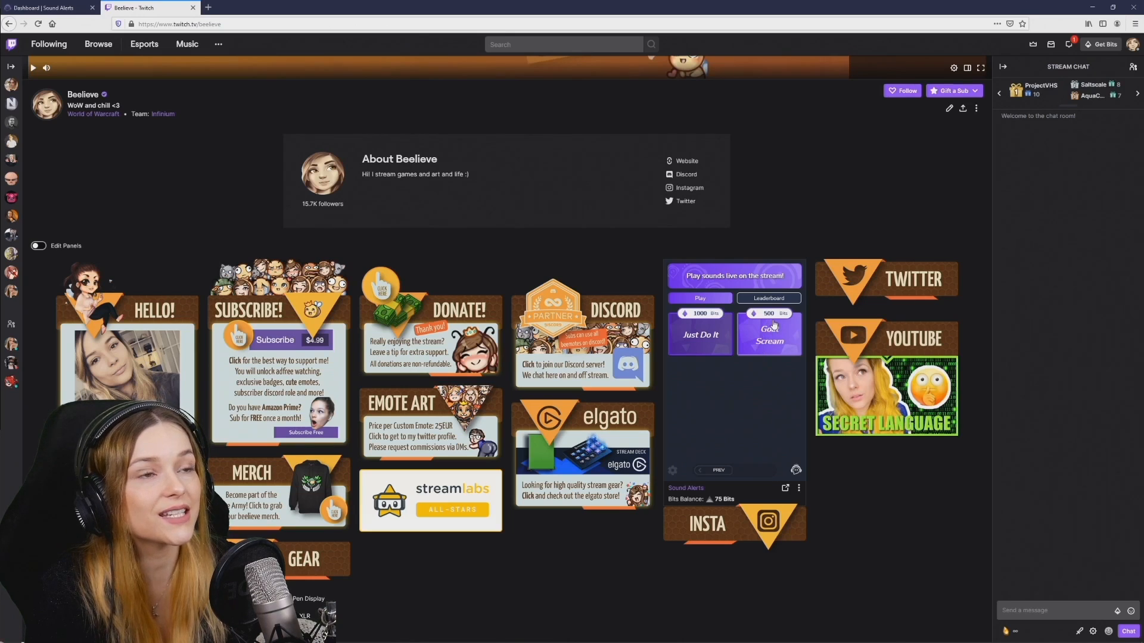
left_click(769, 336)
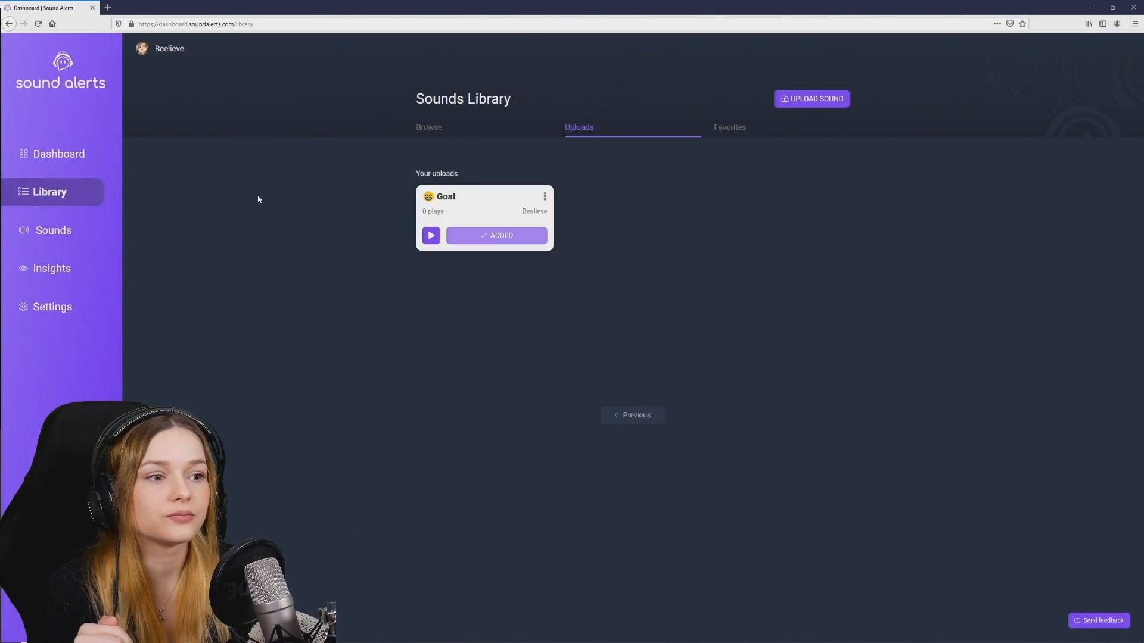
mouse_move(53, 230)
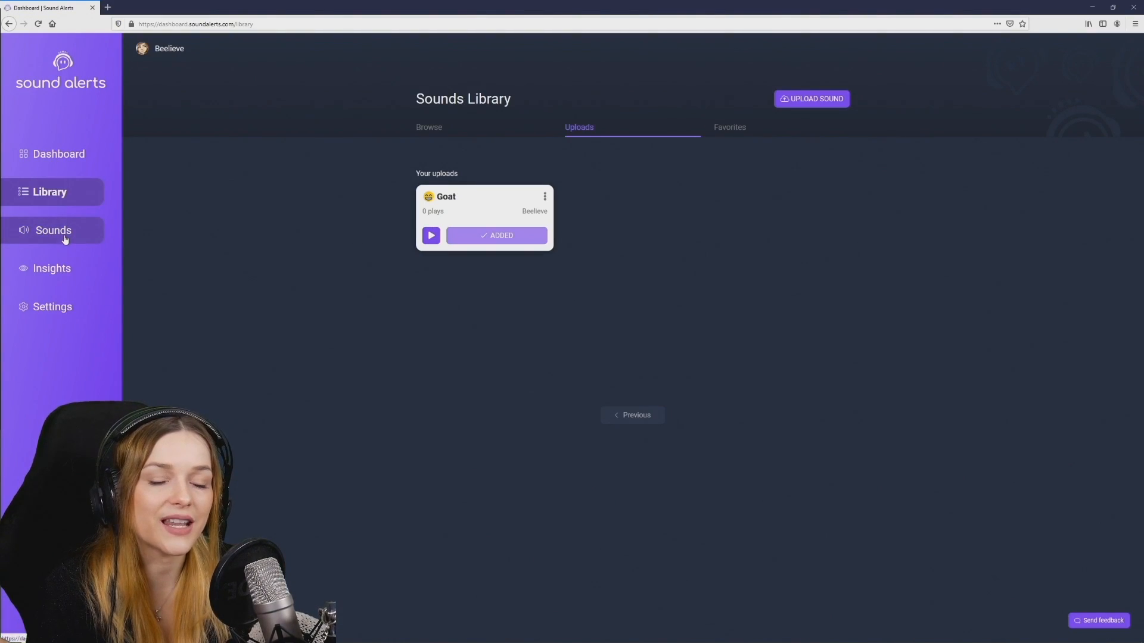
Step: In active Sounds, preview Goat Scream at 500 Bits and view its 5000-point Channel Points reward
left_click(53, 230)
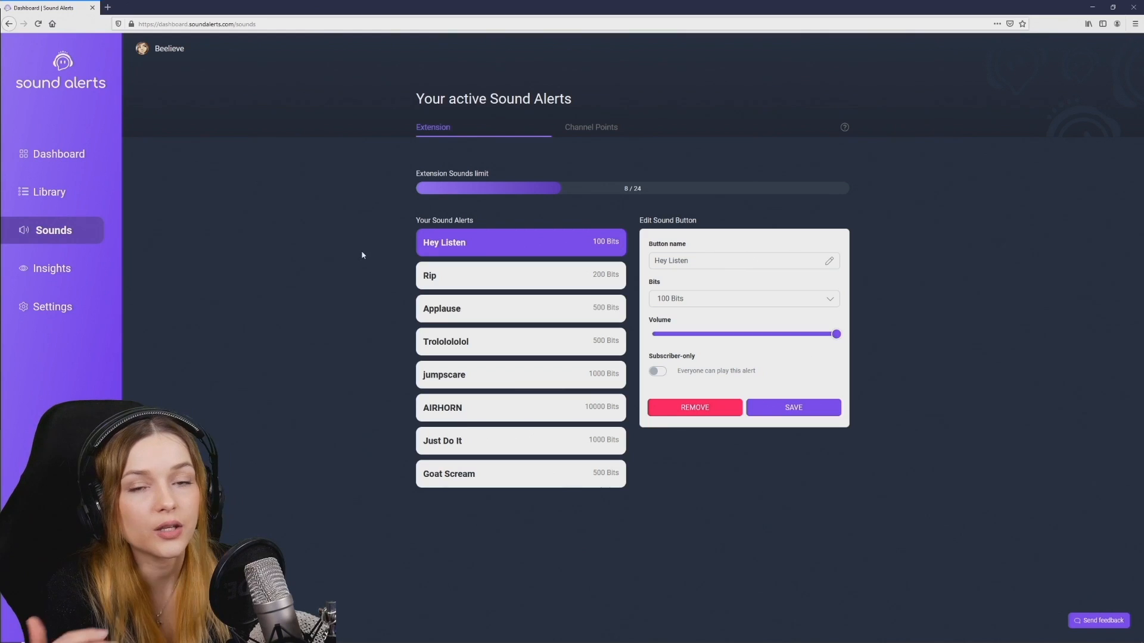
left_click(521, 473)
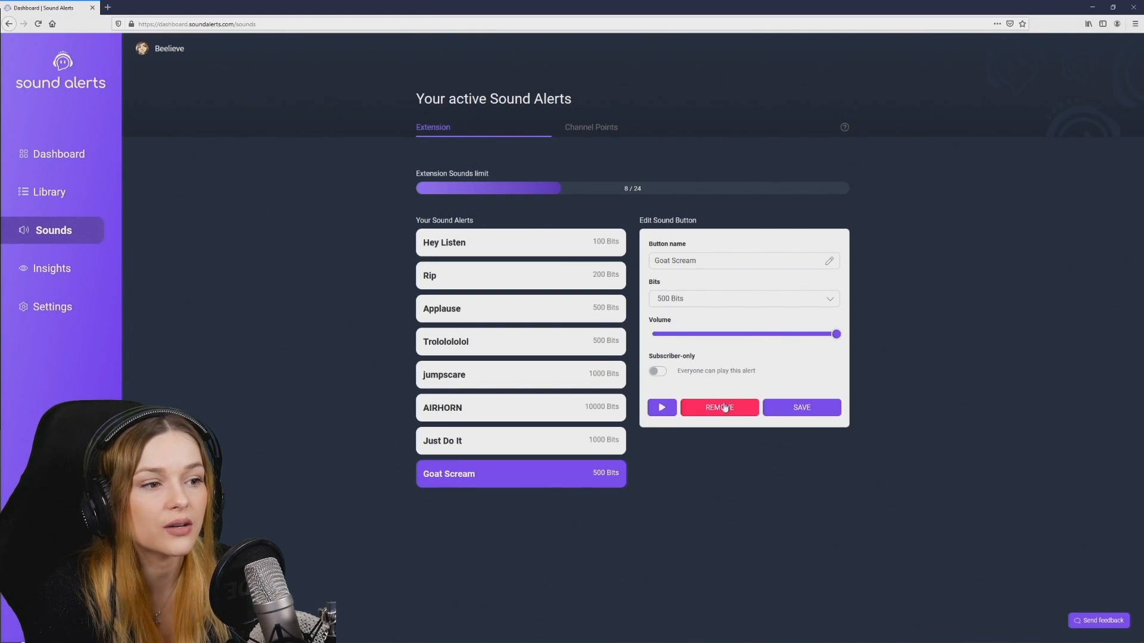
left_click(662, 407)
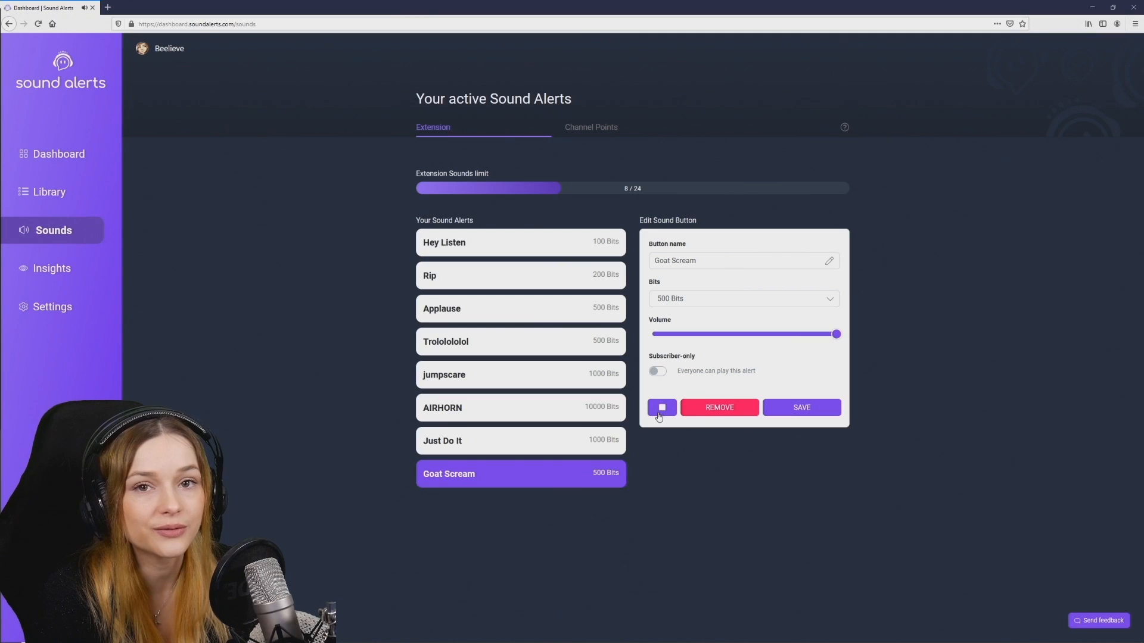
mouse_move(624, 216)
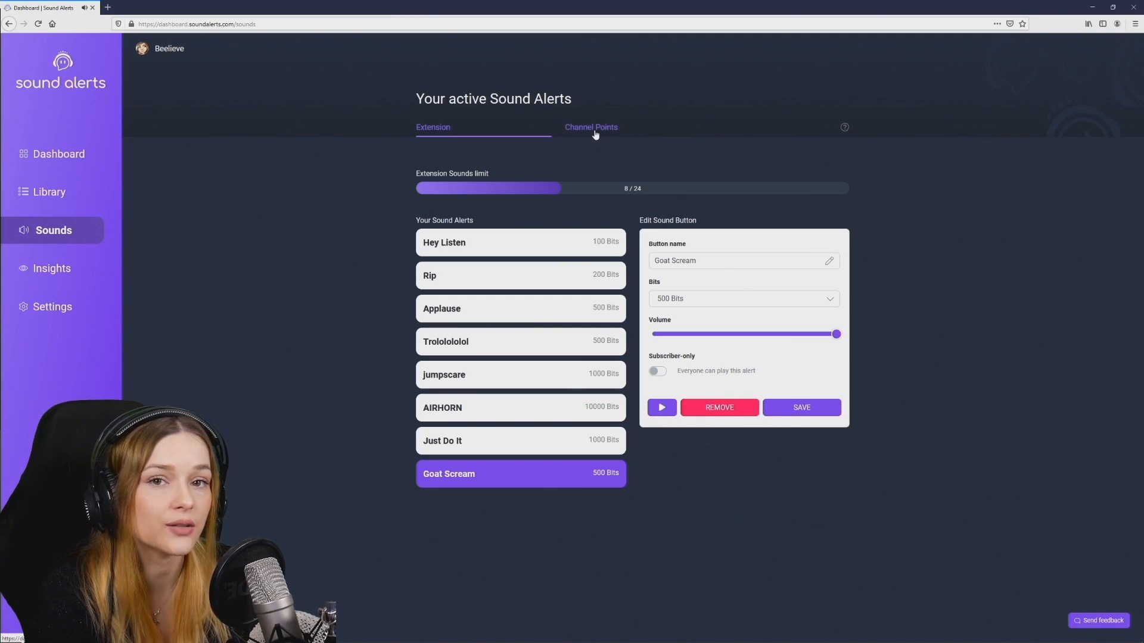
left_click(591, 127)
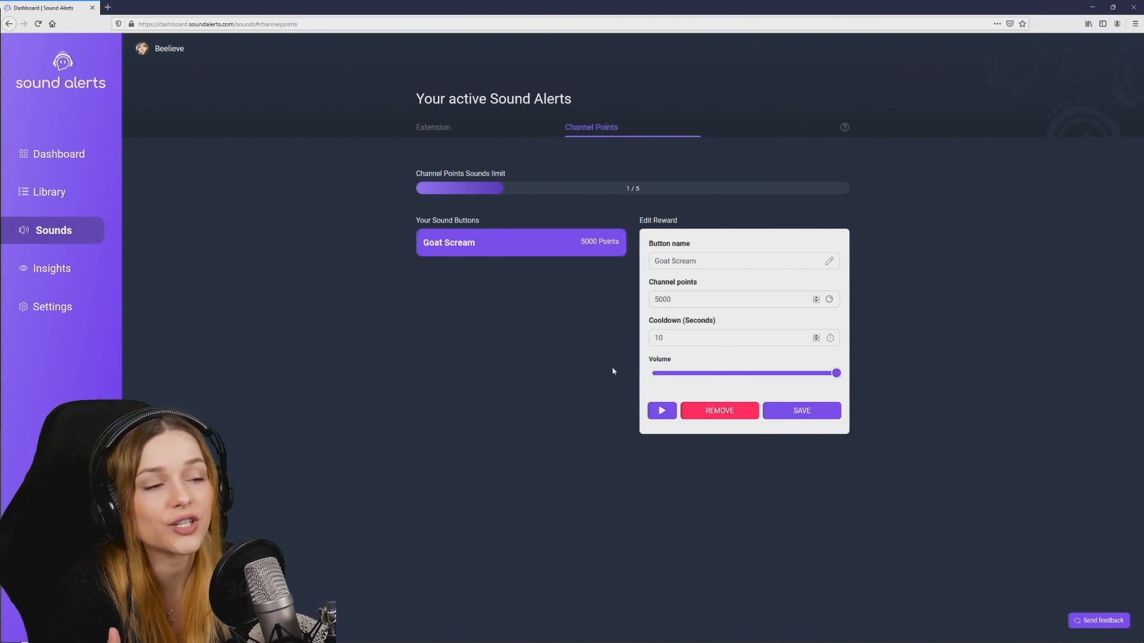
mouse_move(550, 395)
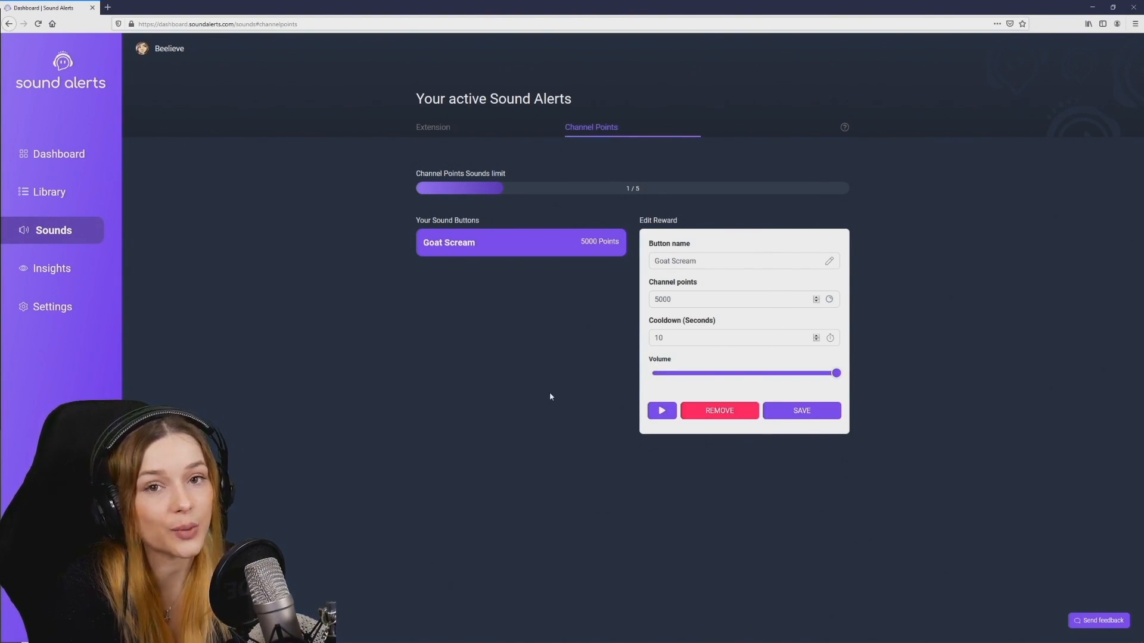